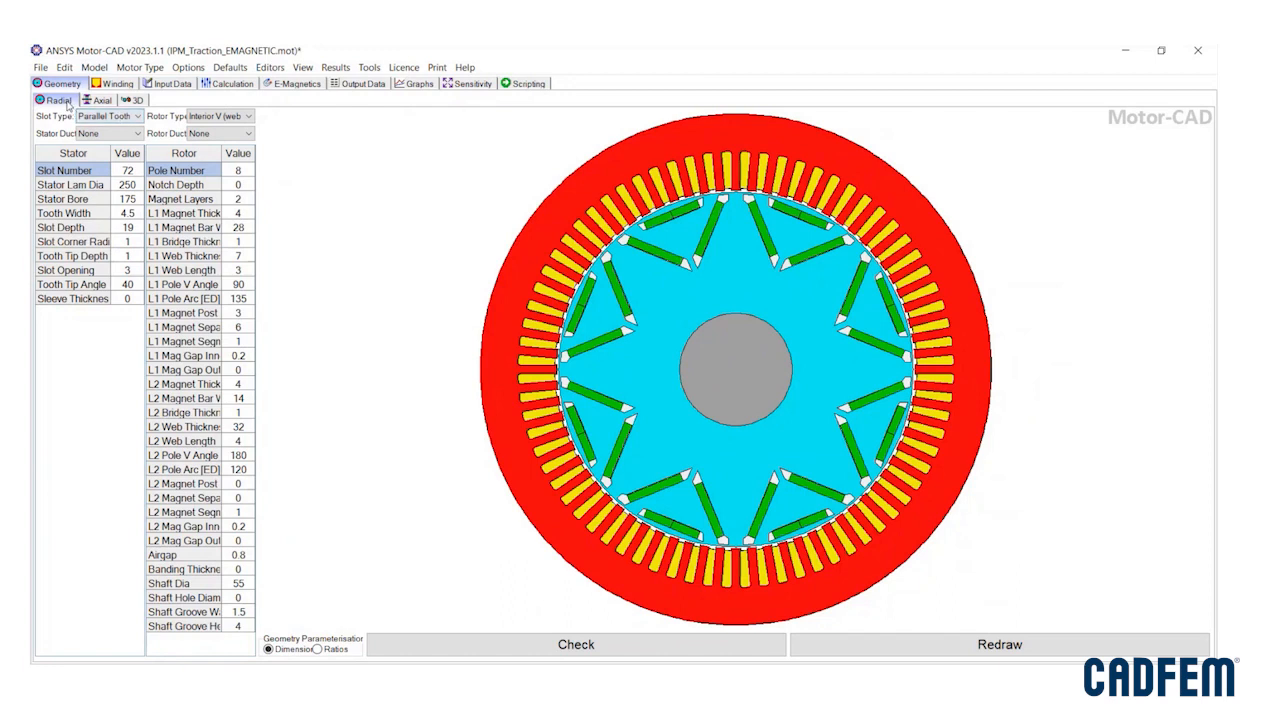
pyautogui.moveTo(108, 116)
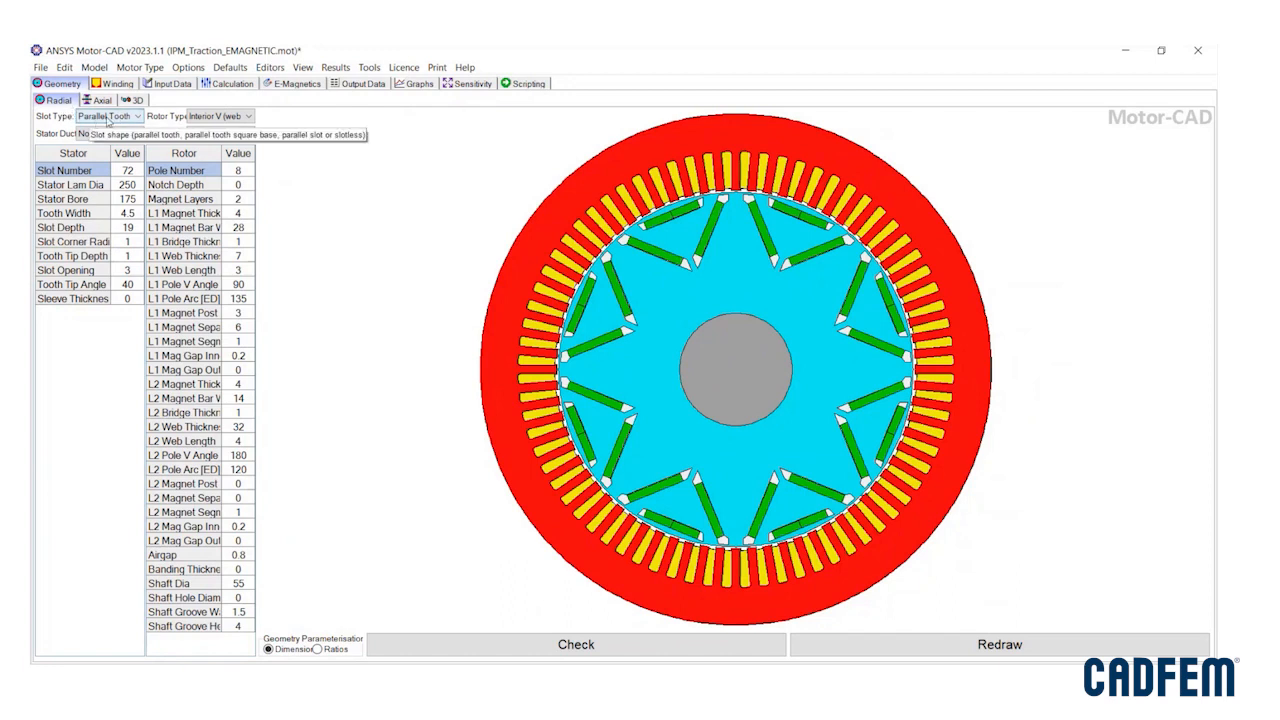
# Step: Show the axial cross-section with radial ducts added to rotor and stator
pyautogui.click(248, 116)
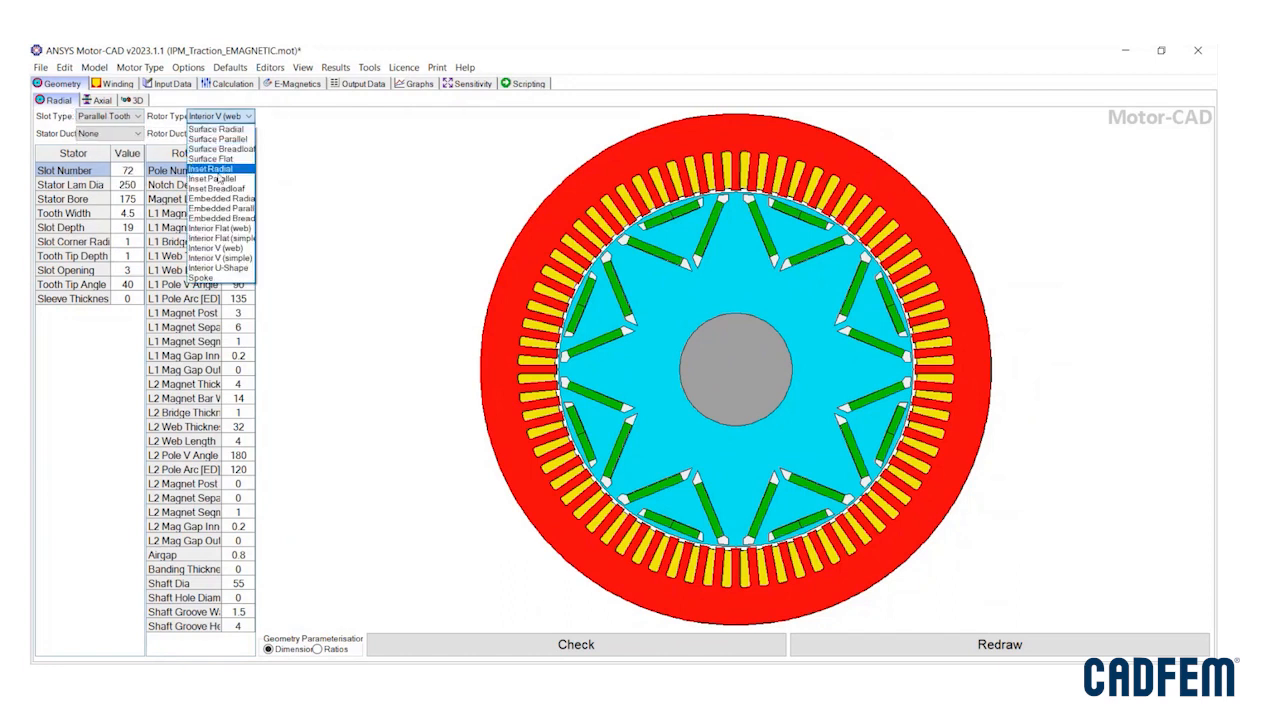
pyautogui.moveTo(216, 178)
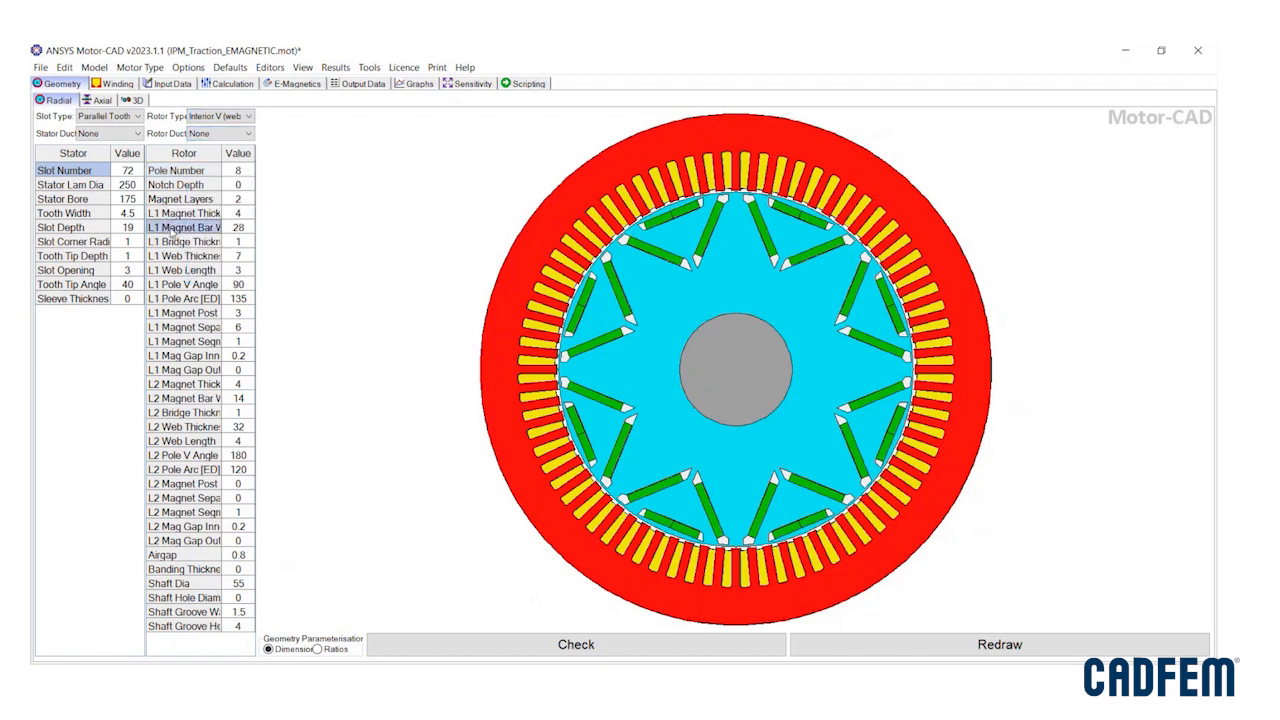
pyautogui.moveTo(184, 212)
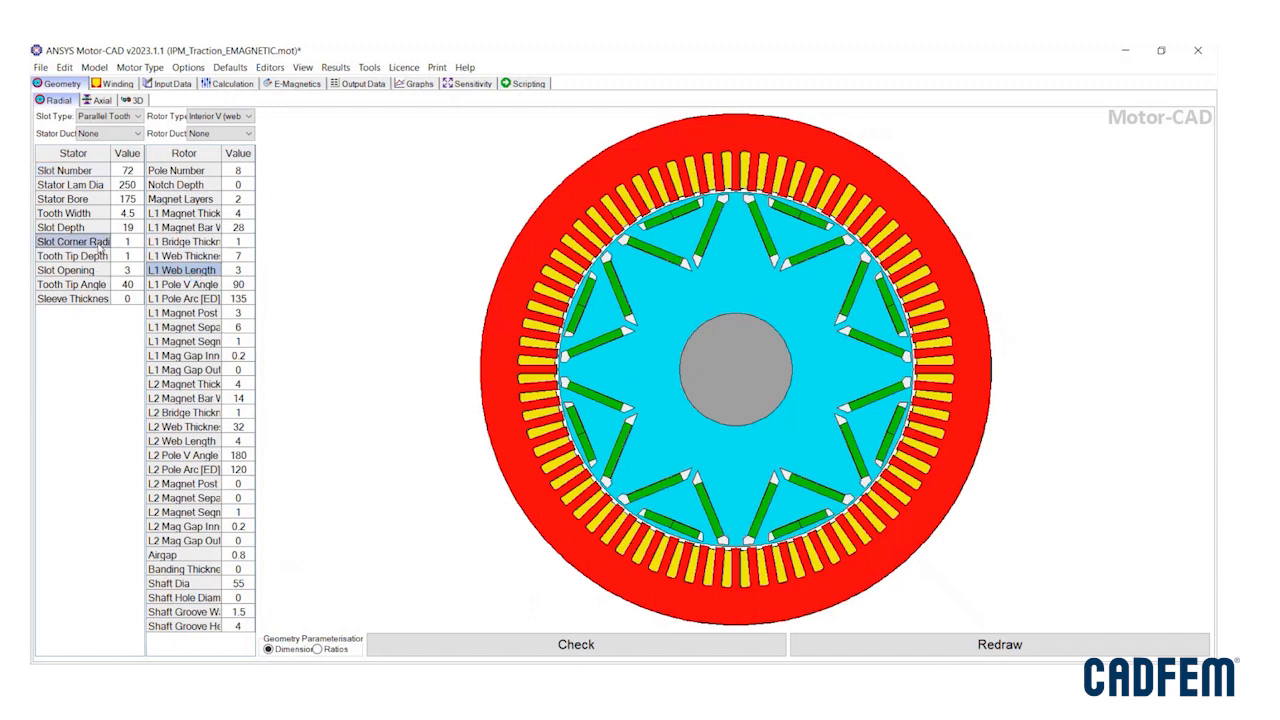
pyautogui.click(98, 100)
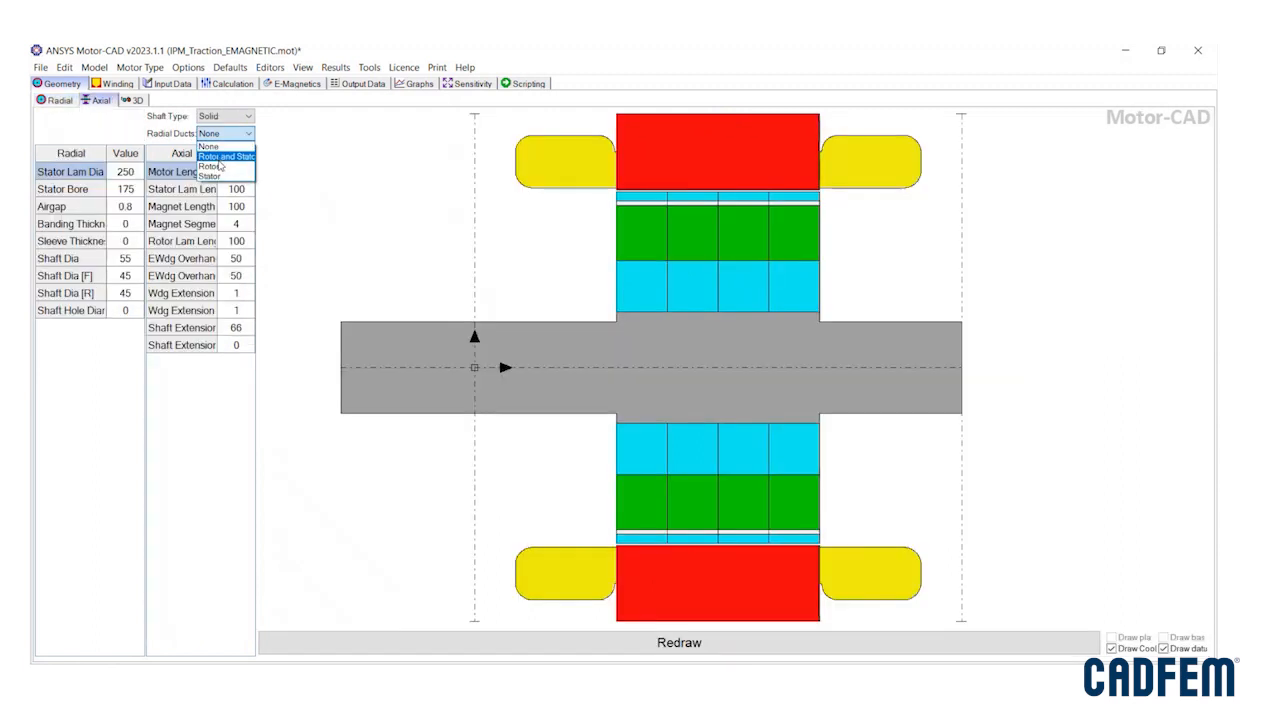
pyautogui.click(224, 156)
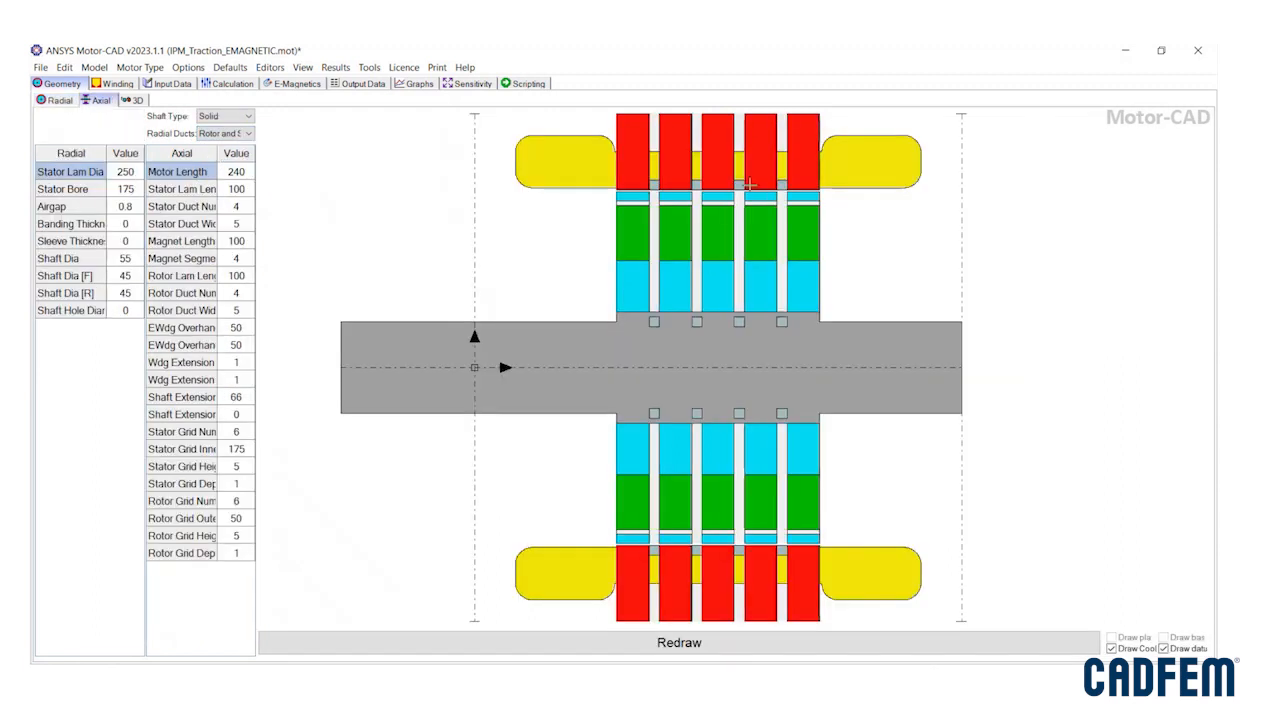
# Step: Change the radial ducts option to Rotor only
pyautogui.click(252, 134)
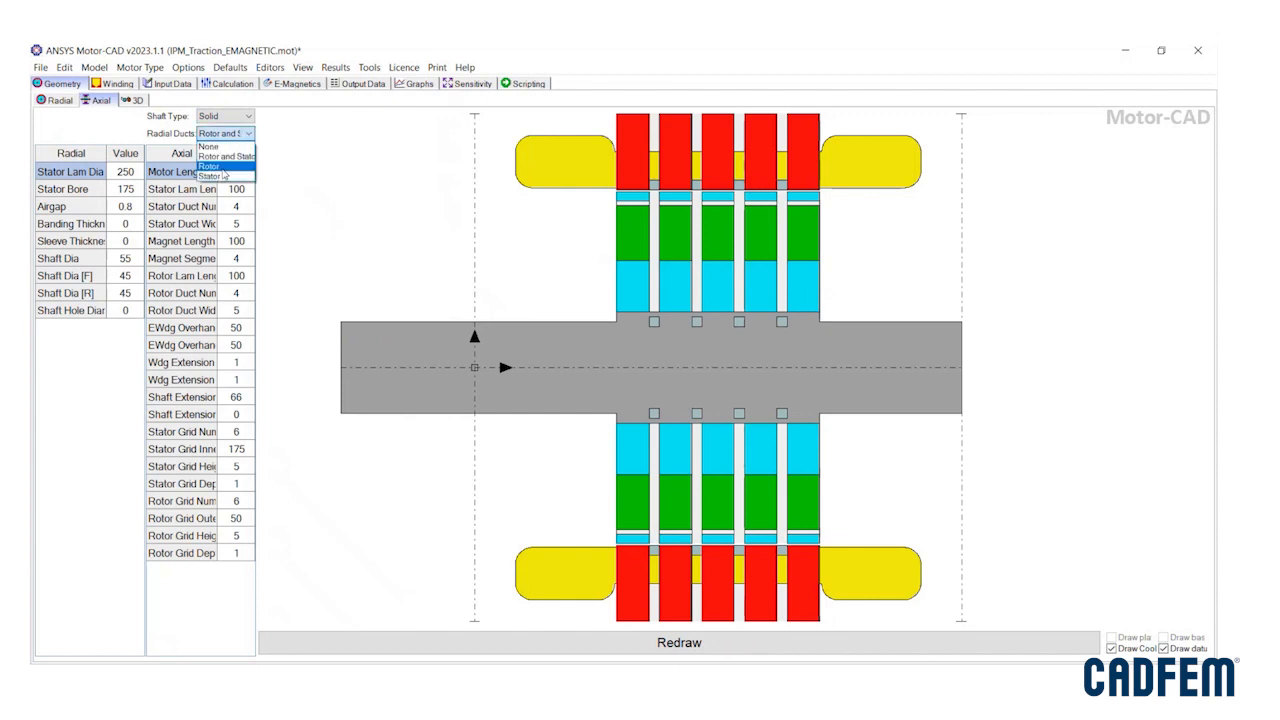
pyautogui.click(210, 166)
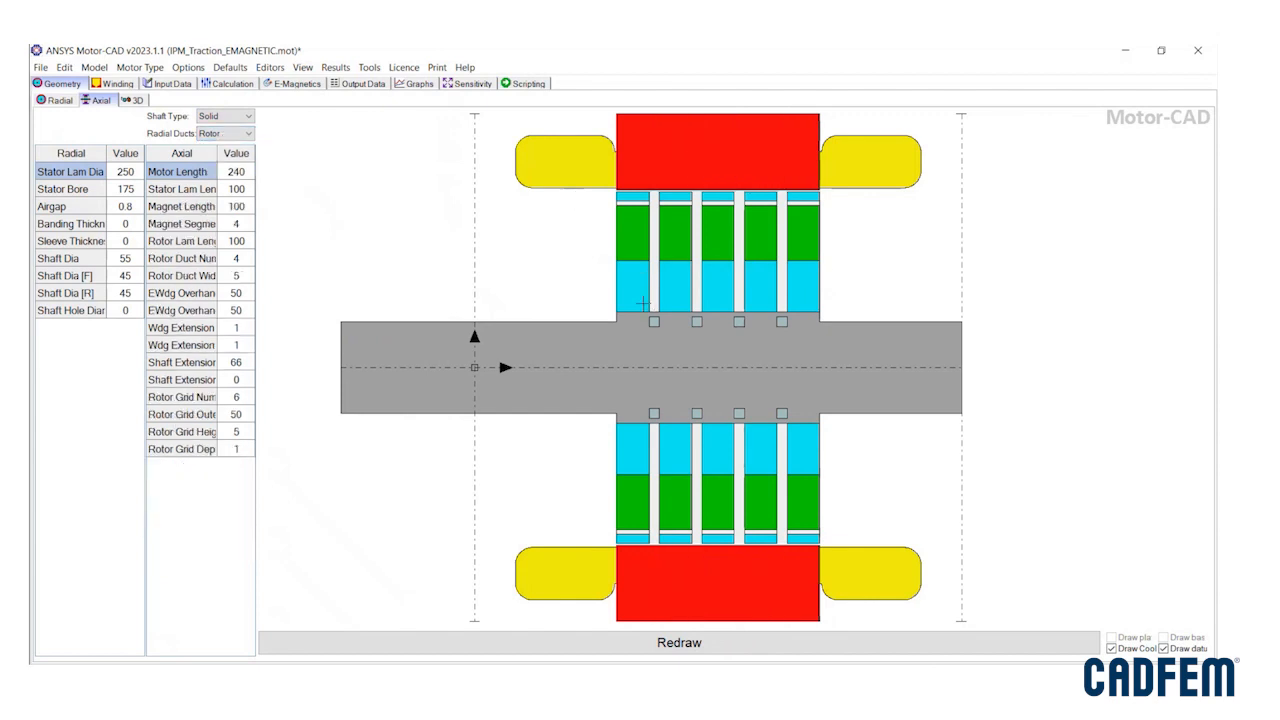
pyautogui.click(240, 132)
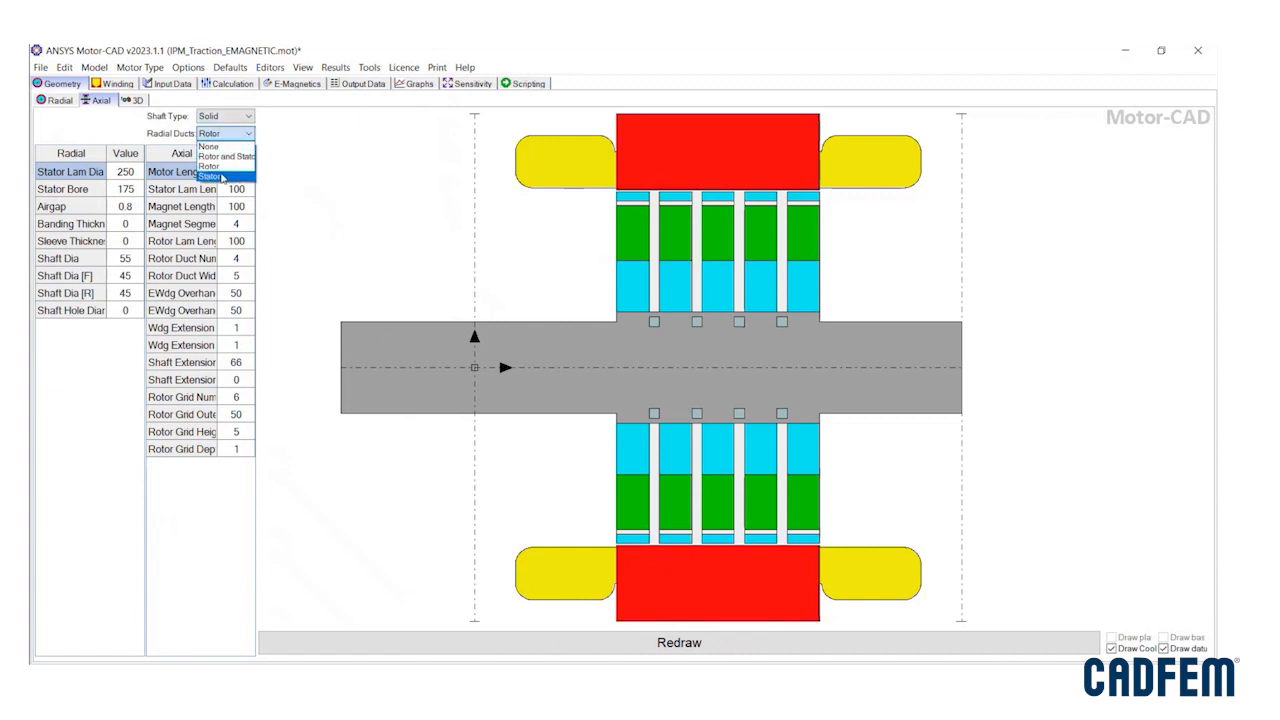
# Step: Show the 3D geometry model orbited to a side view
pyautogui.click(130, 100)
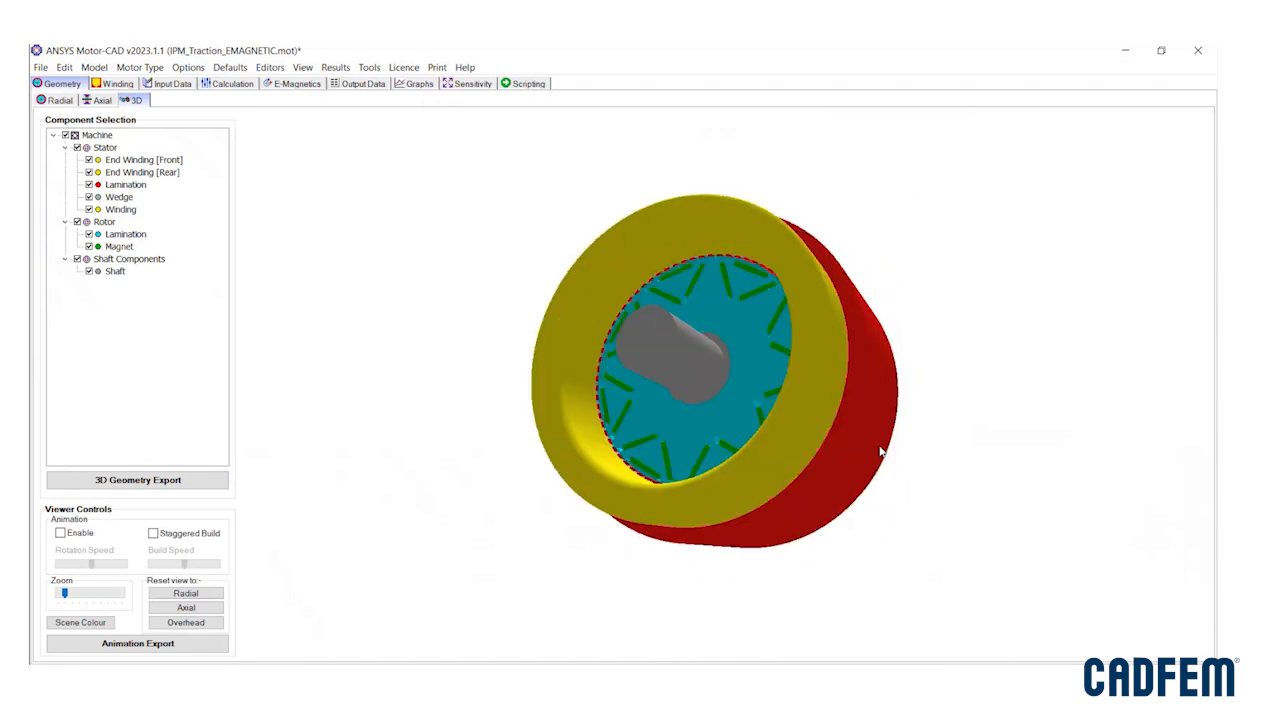
pyautogui.moveTo(880, 450); pyautogui.dragTo(632, 576)
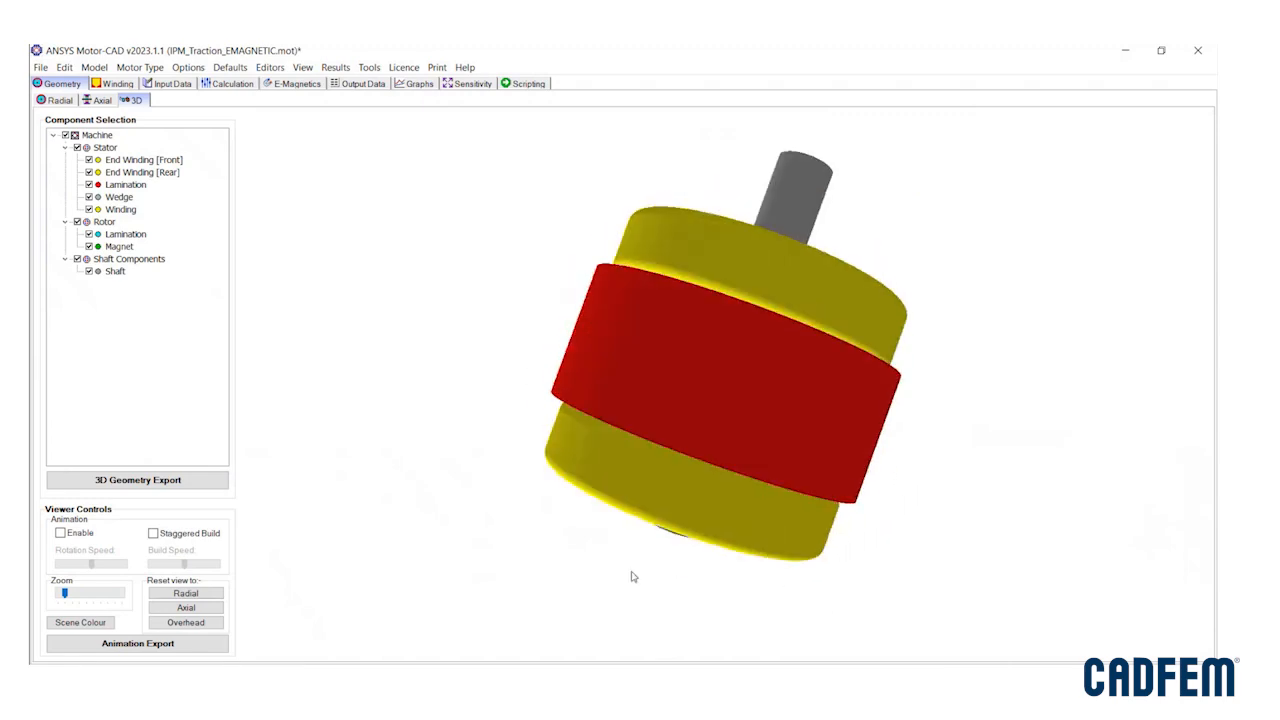
# Step: Review the linear winding pattern, phase 1 coil paths and phasor diagram
pyautogui.click(116, 84)
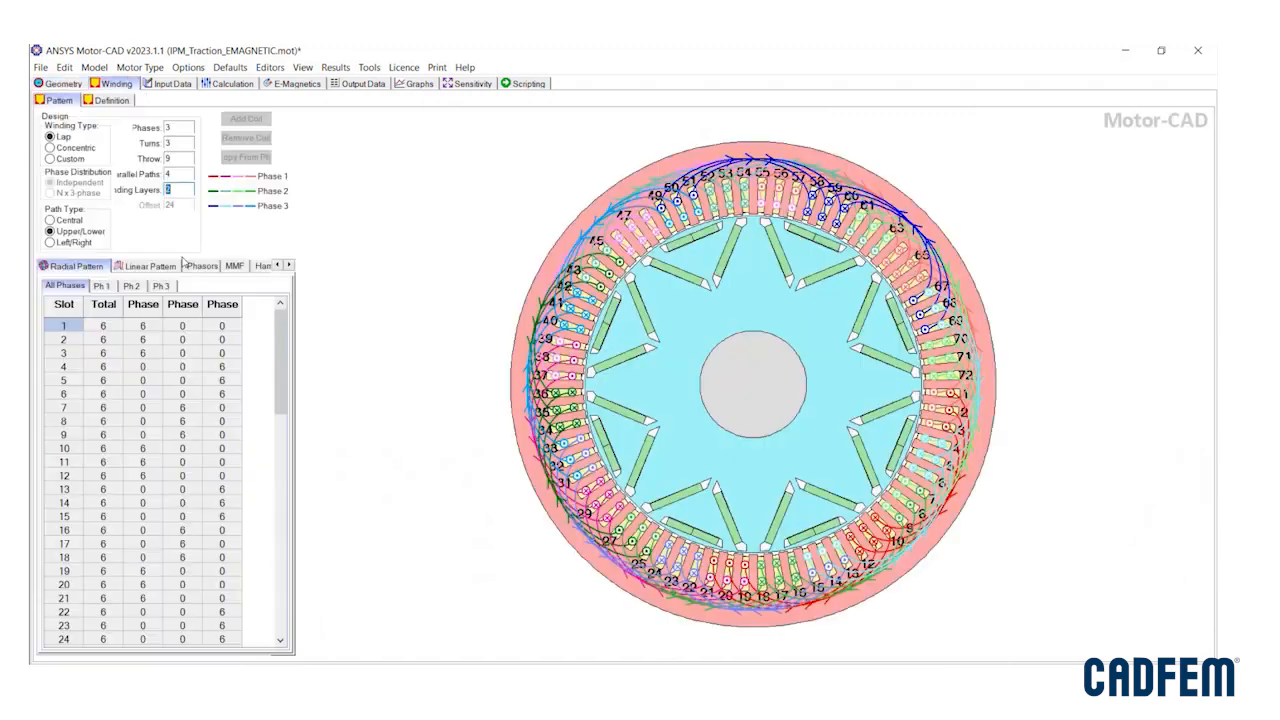
pyautogui.click(146, 266)
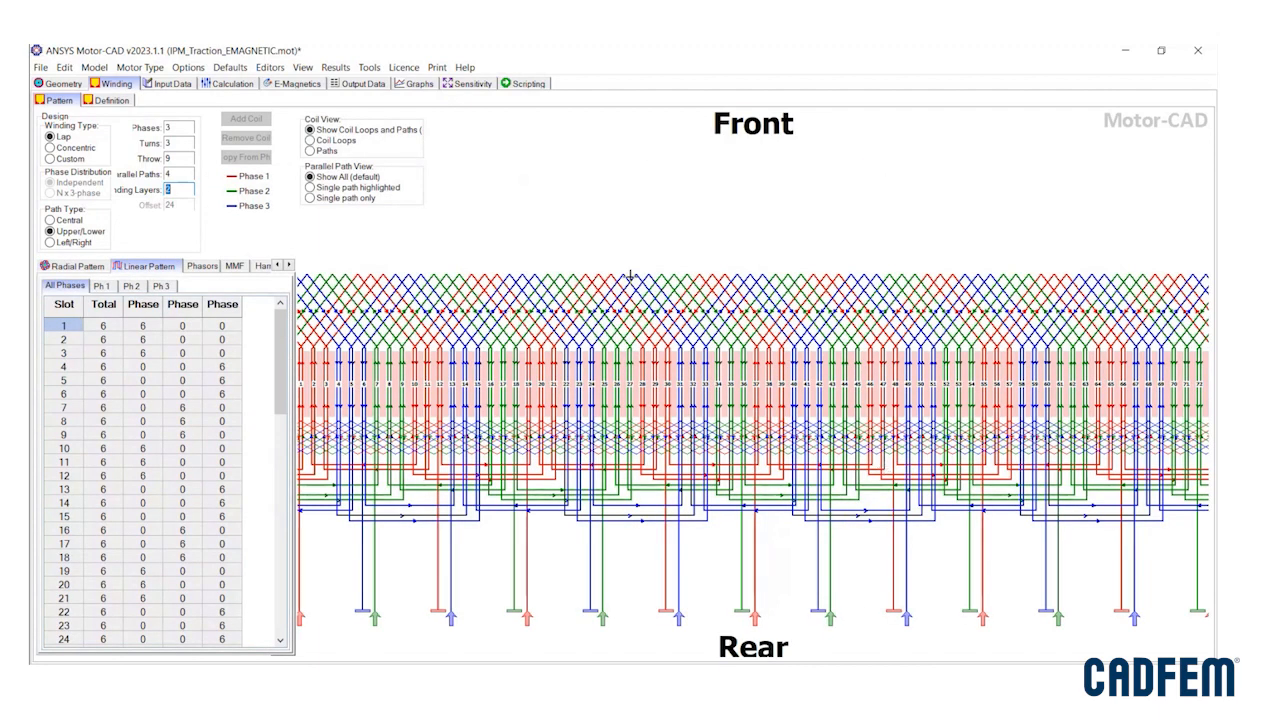
pyautogui.click(100, 284)
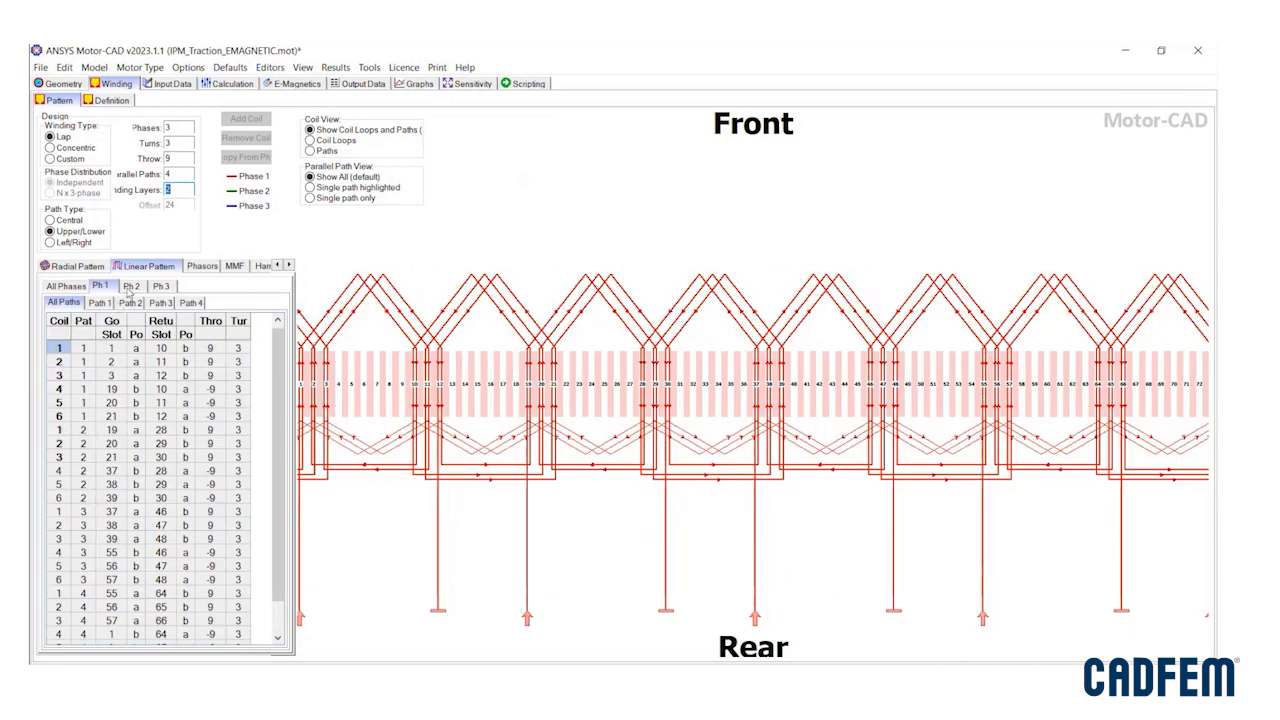
pyautogui.click(200, 264)
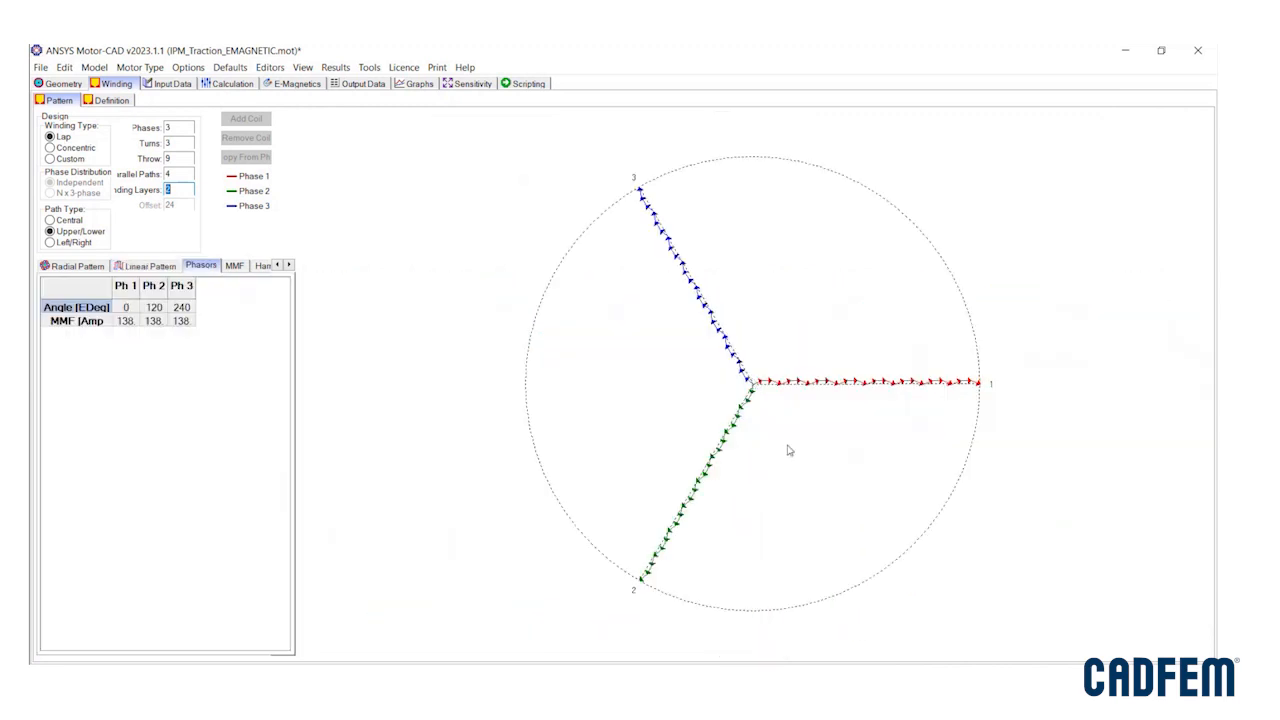
pyautogui.moveTo(984, 414)
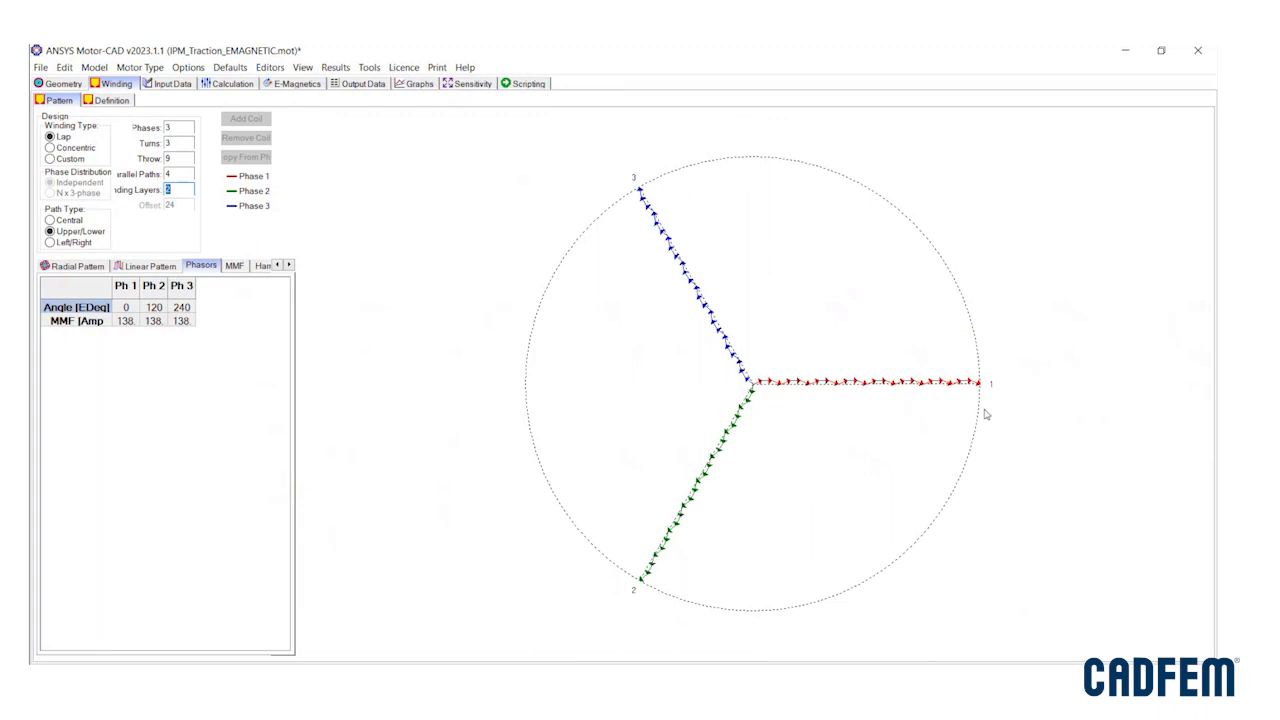
pyautogui.moveTo(220, 276)
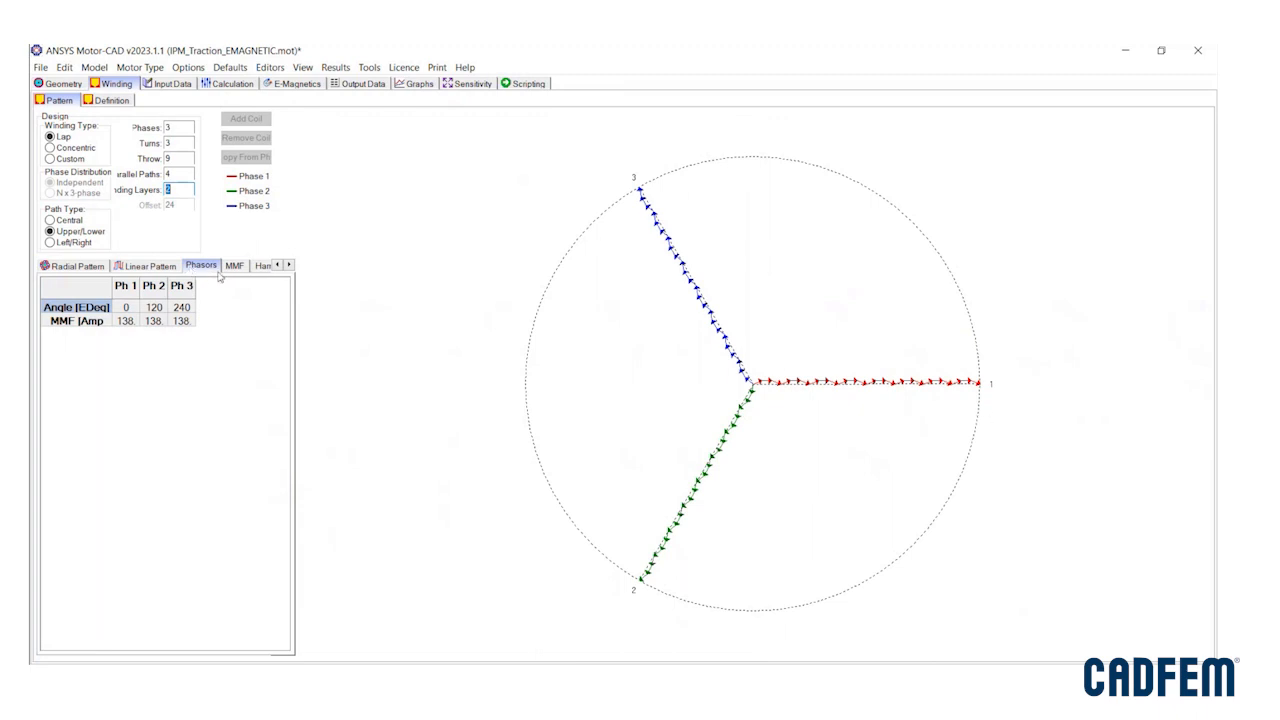
# Step: Review the winding MMF plot and harmonics chart, then the materials input data
pyautogui.click(232, 264)
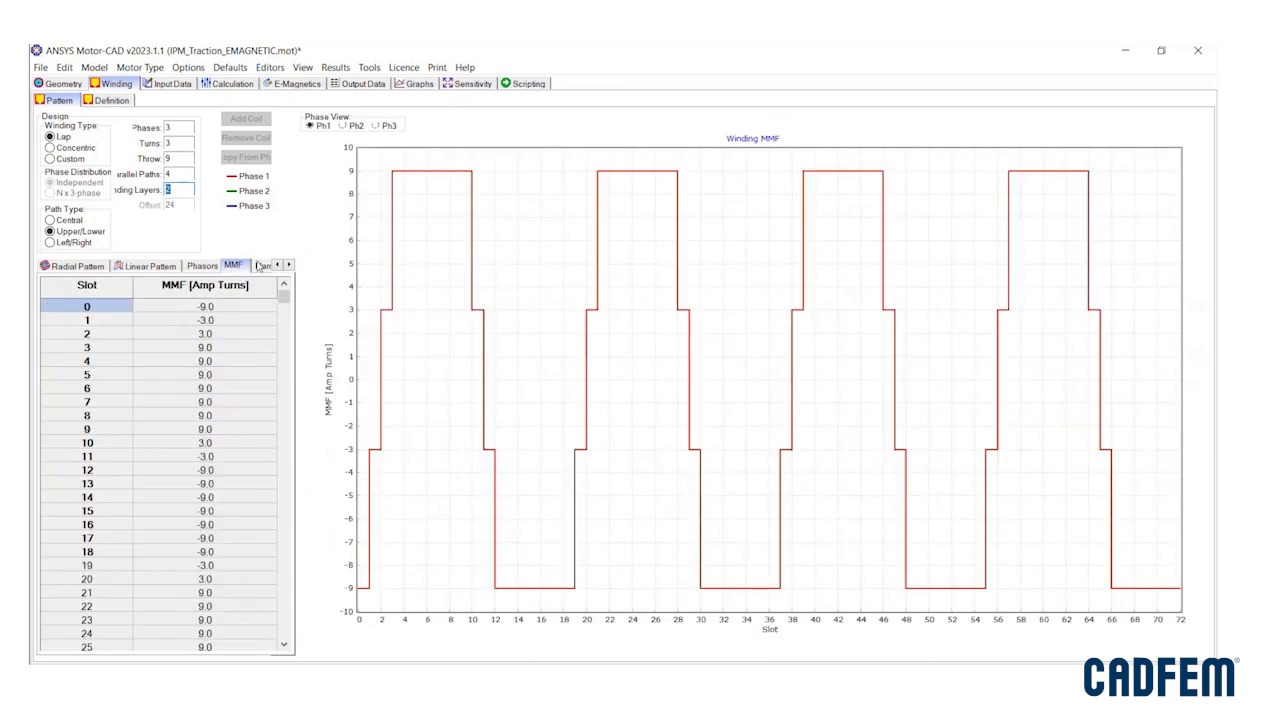
pyautogui.click(200, 264)
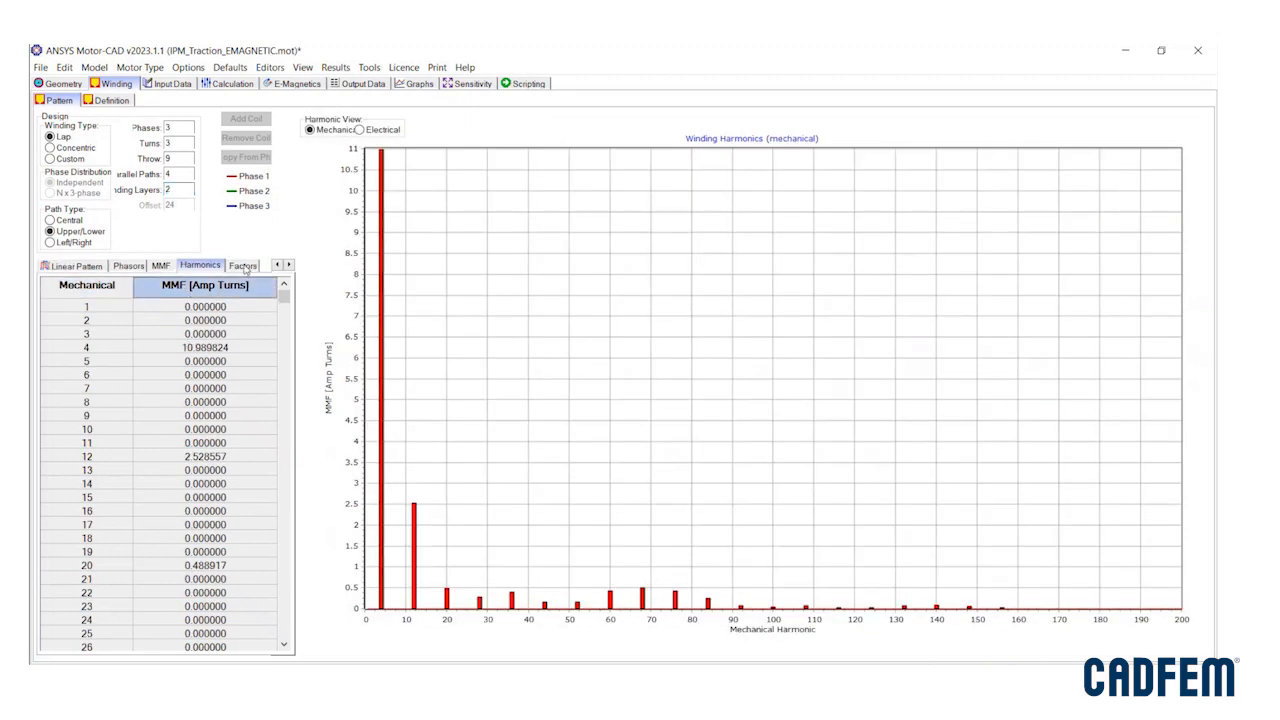
pyautogui.click(170, 84)
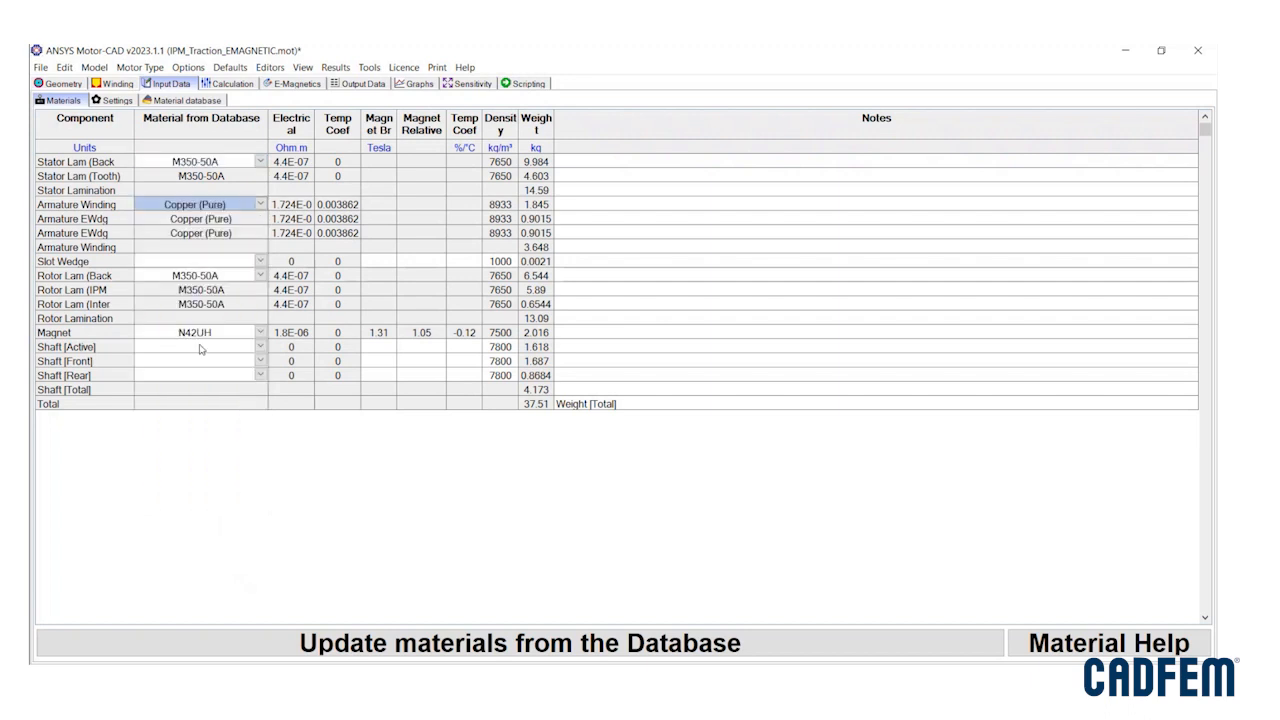
# Step: View the M350-50A BH curve in the material database and the empty airgap flux harmonics graphs
pyautogui.click(260, 204)
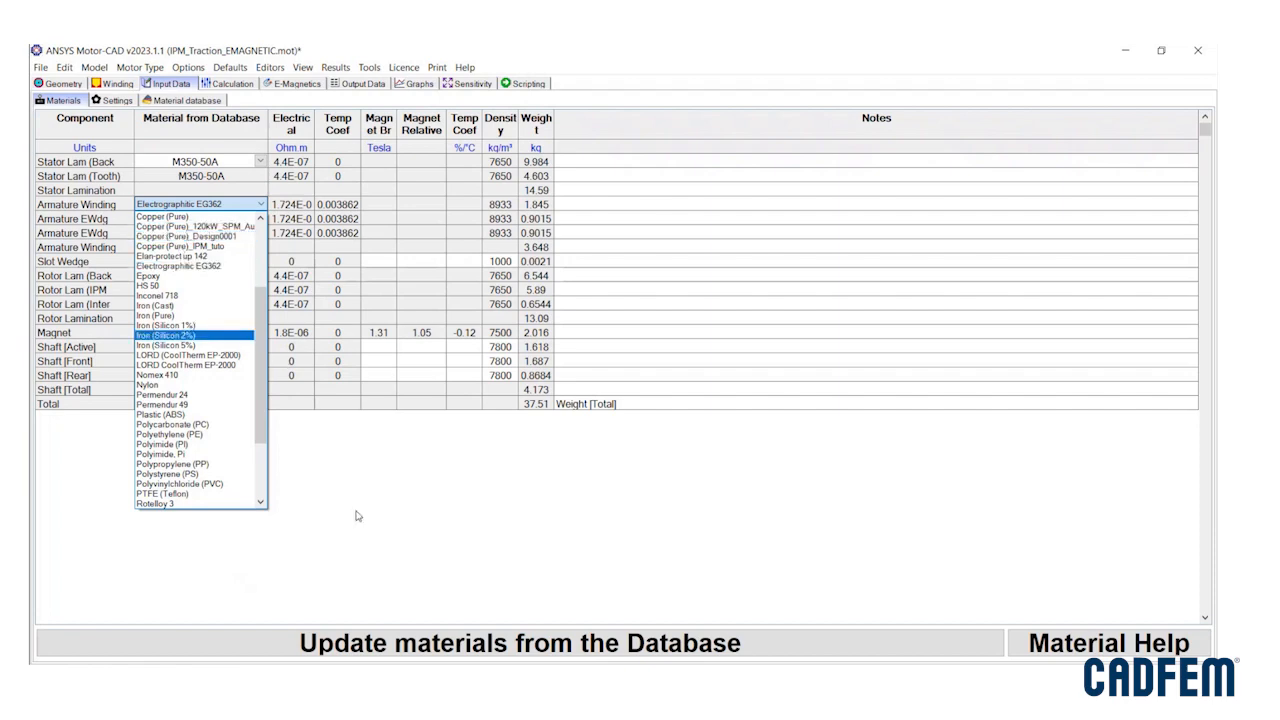
pyautogui.click(184, 100)
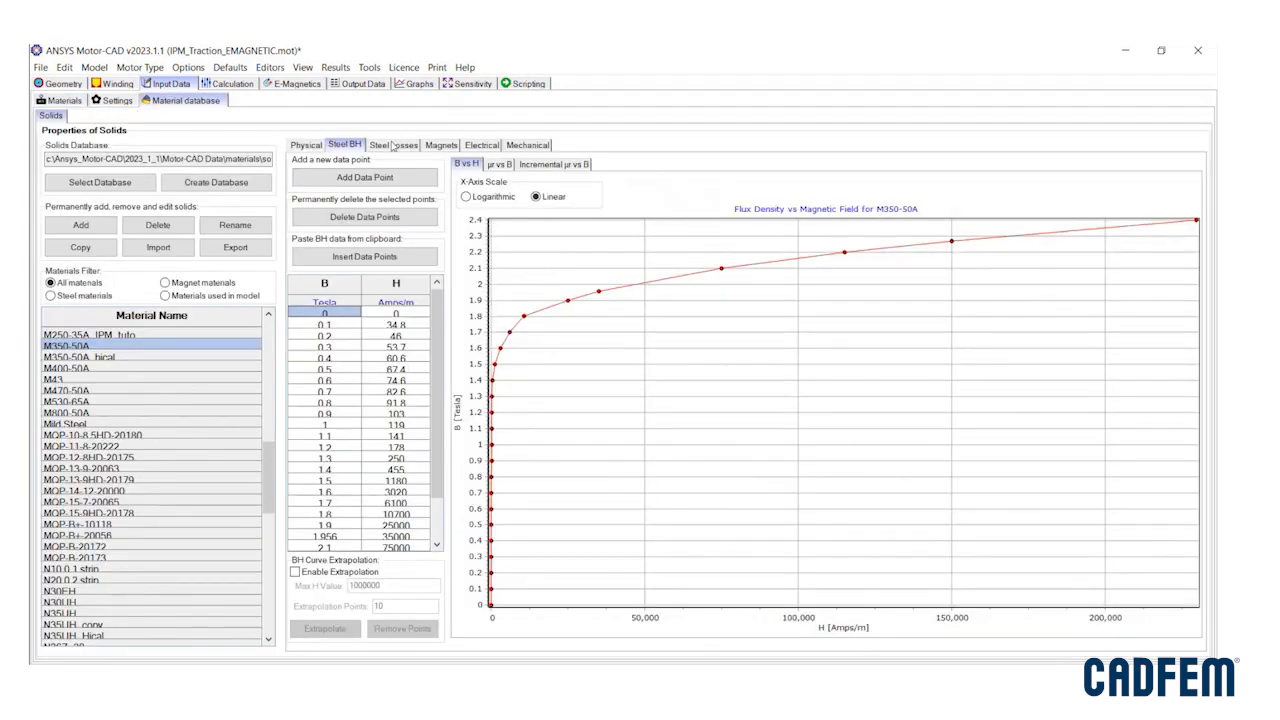
pyautogui.click(392, 144)
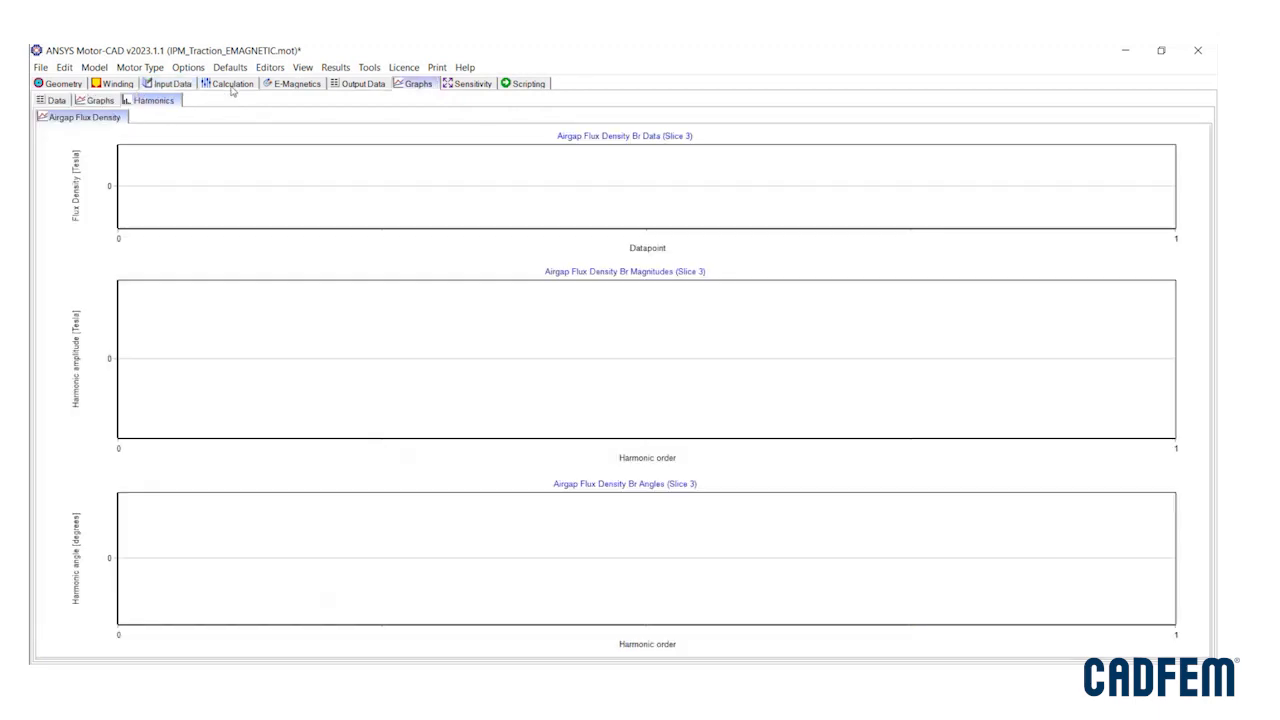
# Step: Solve the E-Magnetic model and show the flux density FEA plot and output data
pyautogui.click(232, 84)
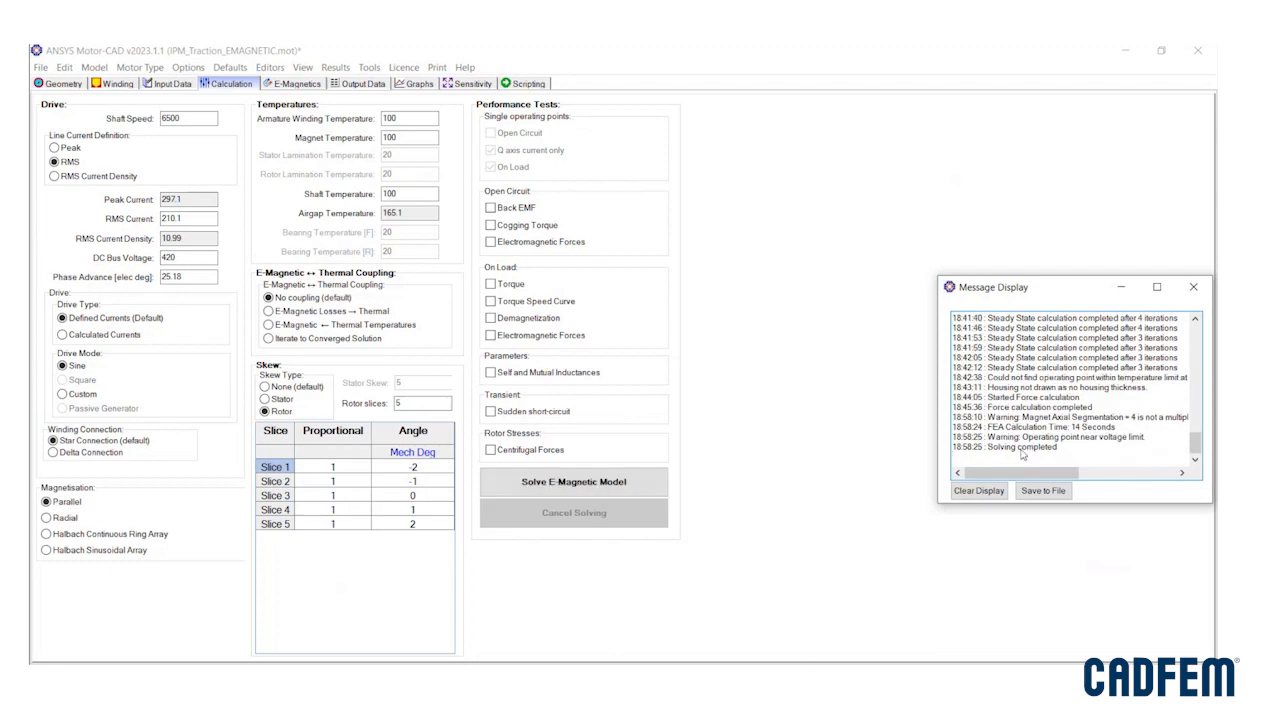
pyautogui.click(292, 84)
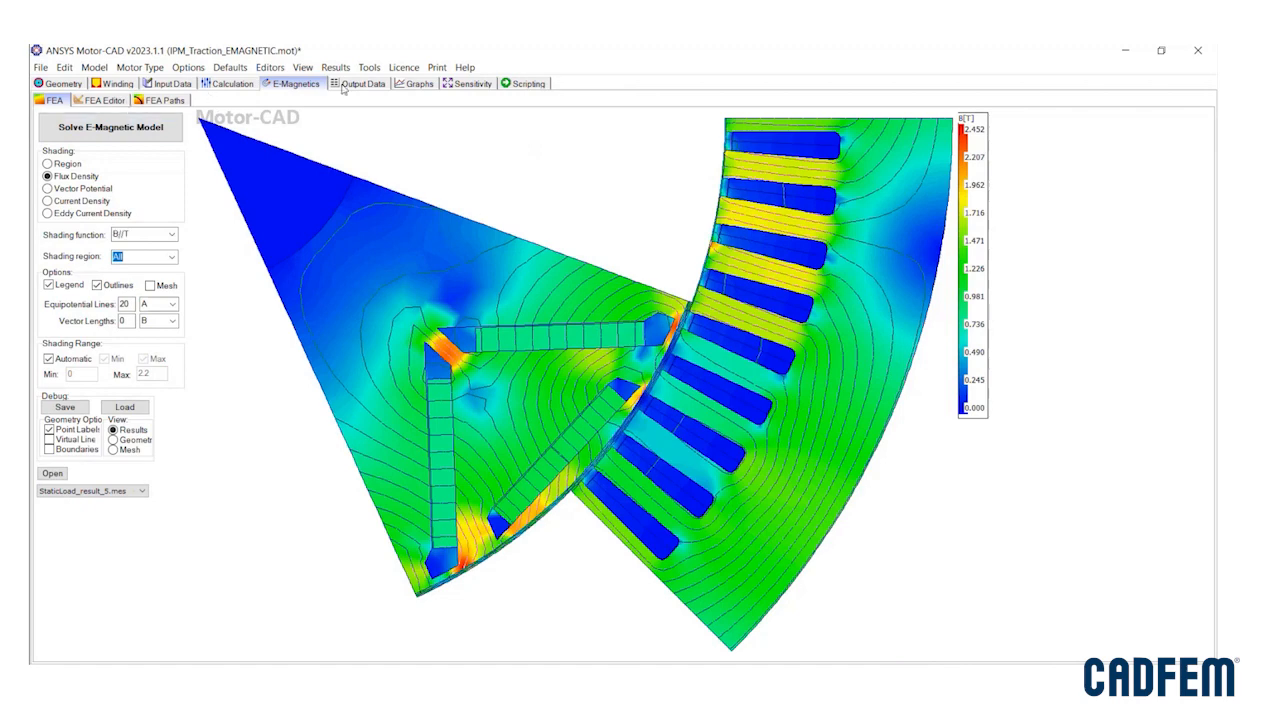
pyautogui.click(362, 84)
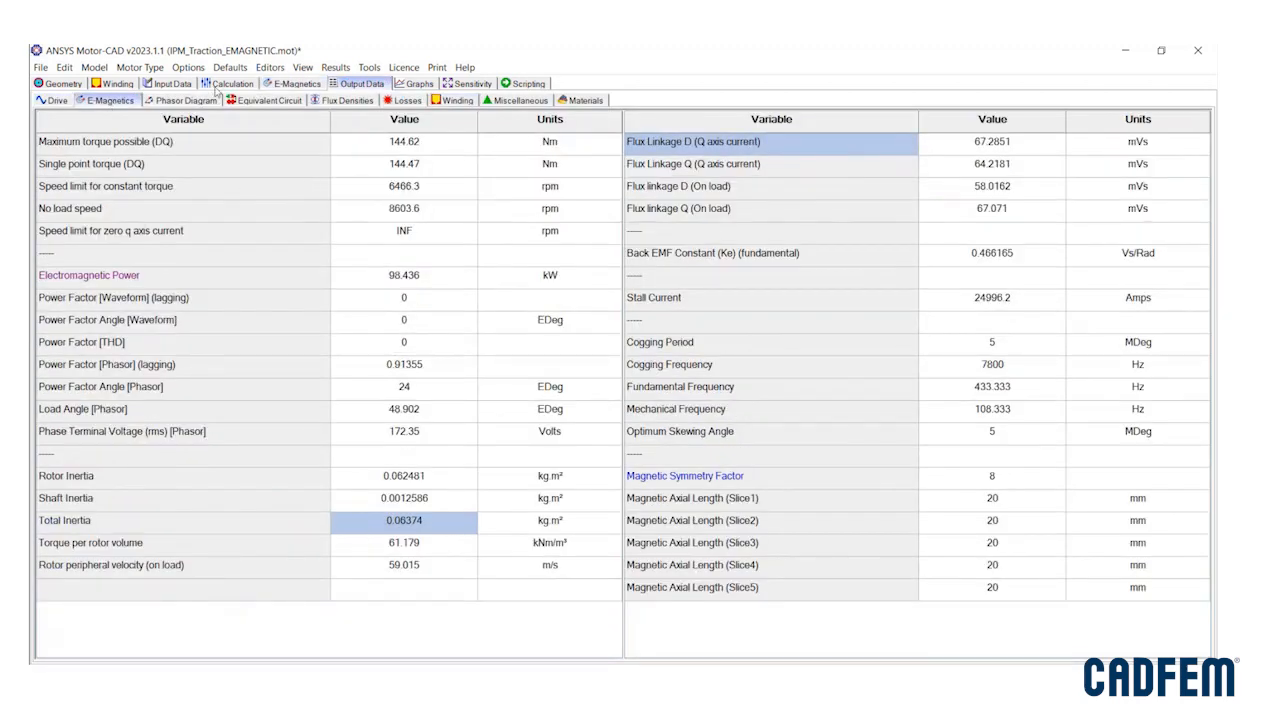
# Step: Review the flux density and winding output tables and airgap flux density harmonics
pyautogui.click(344, 100)
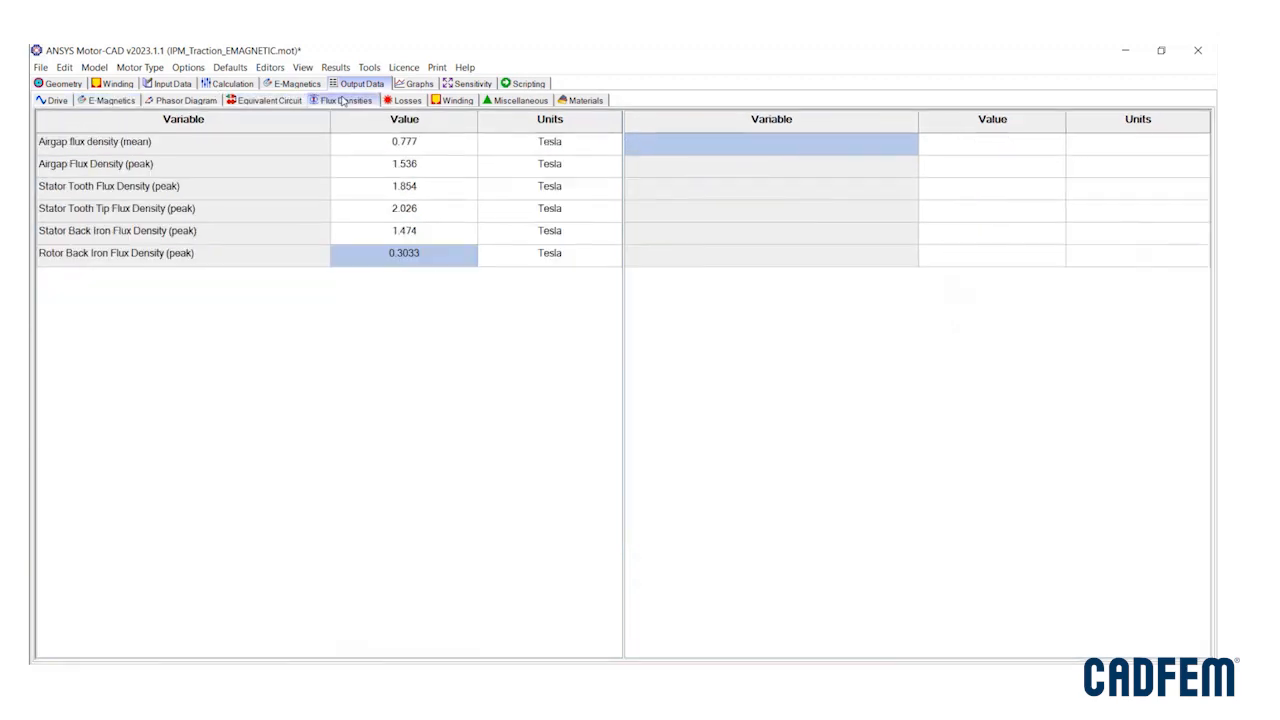
pyautogui.click(456, 100)
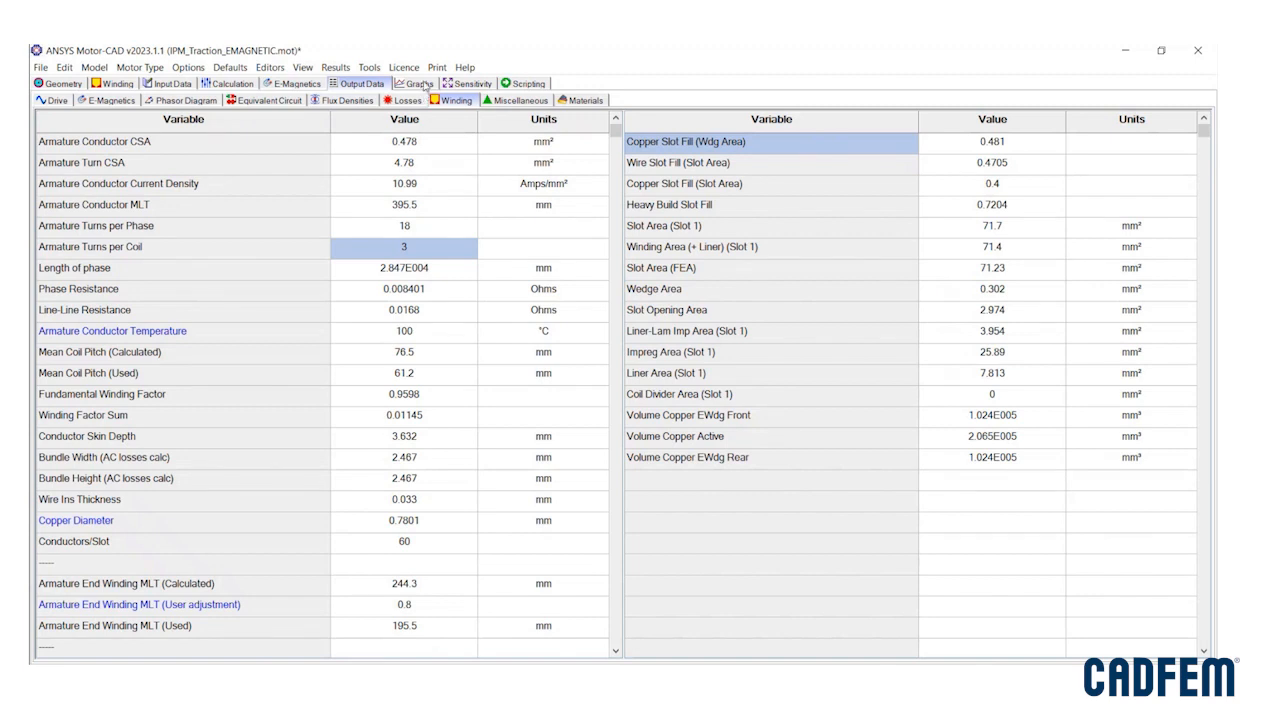
pyautogui.click(412, 84)
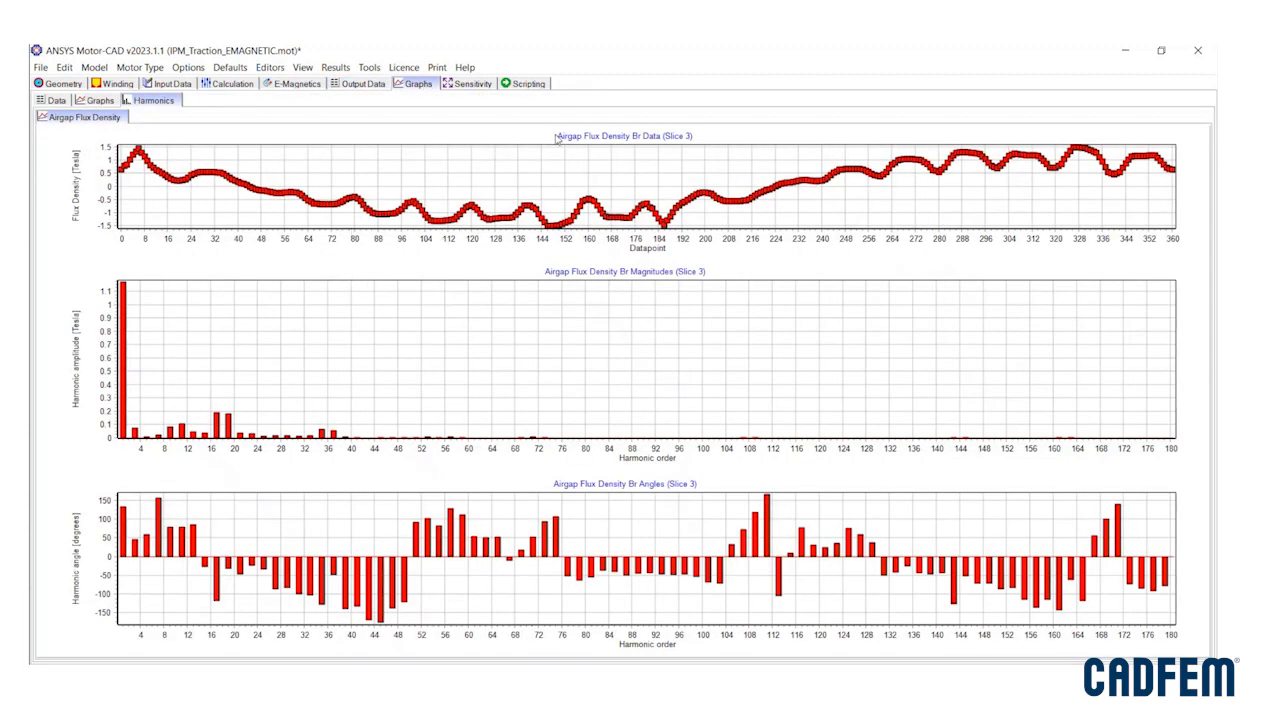
# Step: Show the airgap flux density waveform graph, then return to radial geometry
pyautogui.click(100, 100)
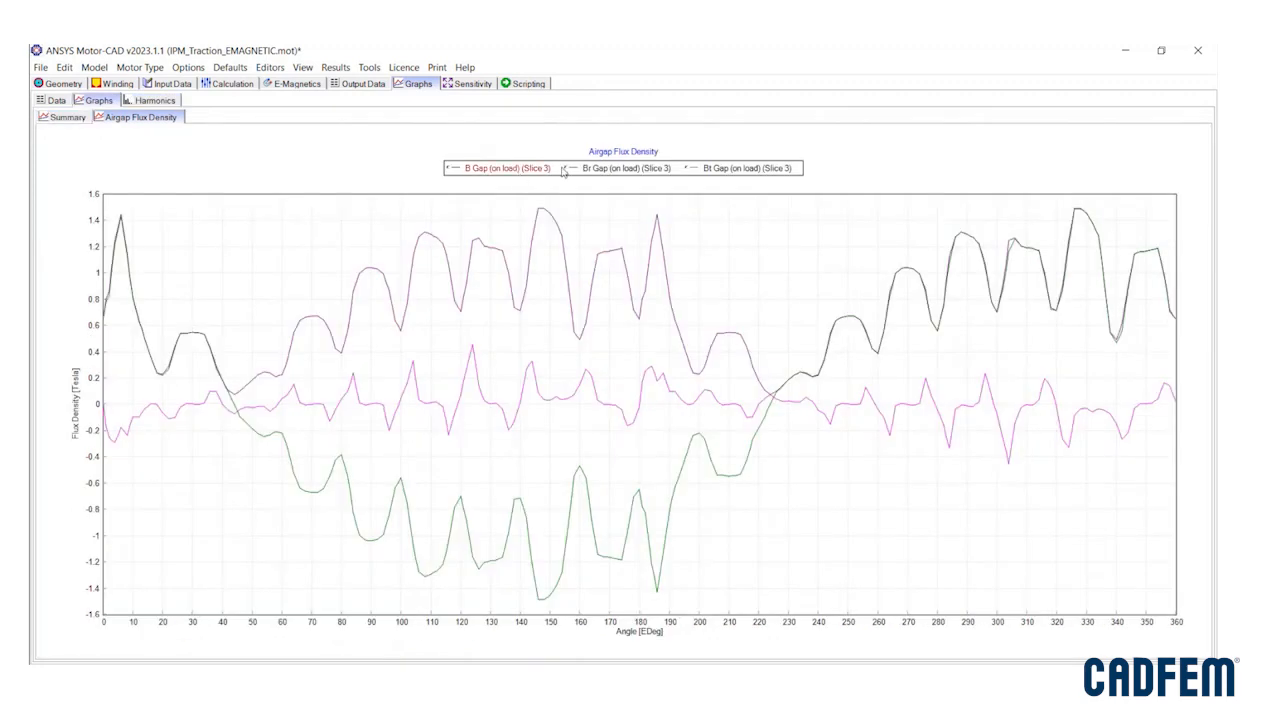
pyautogui.click(60, 84)
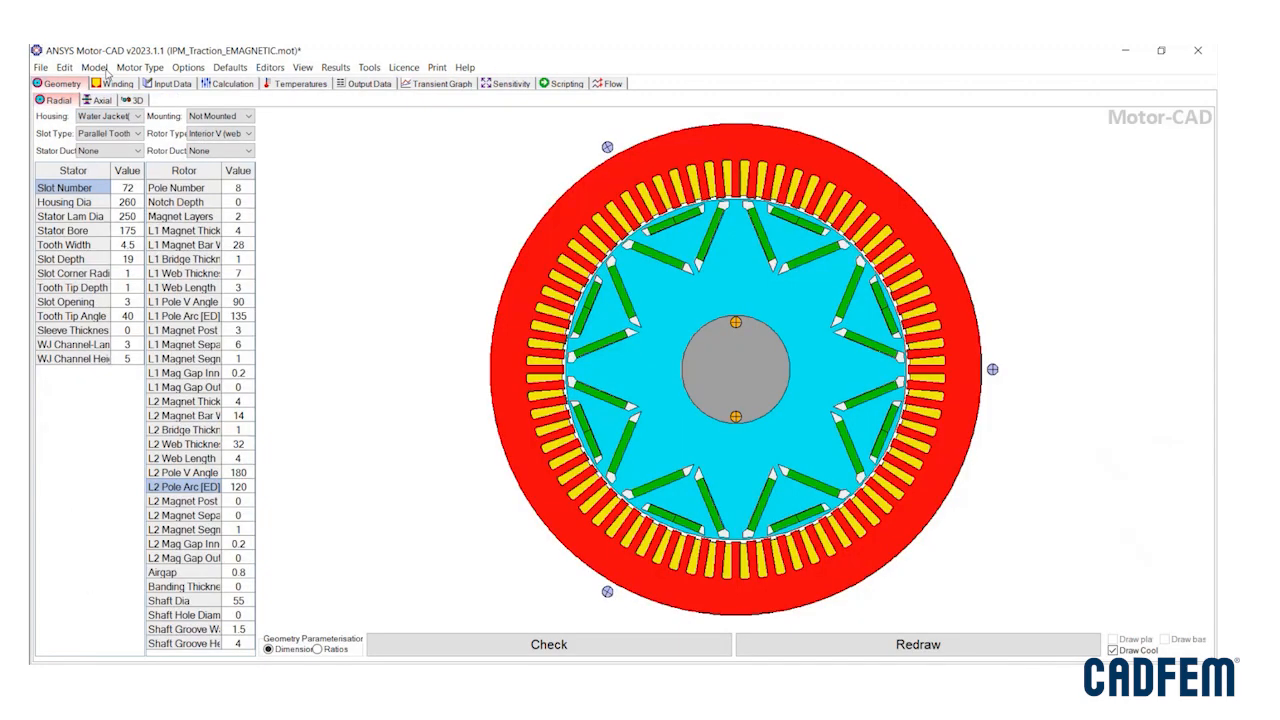
# Step: Switch the geometry view from the radial to the axial cross-section
pyautogui.click(94, 68)
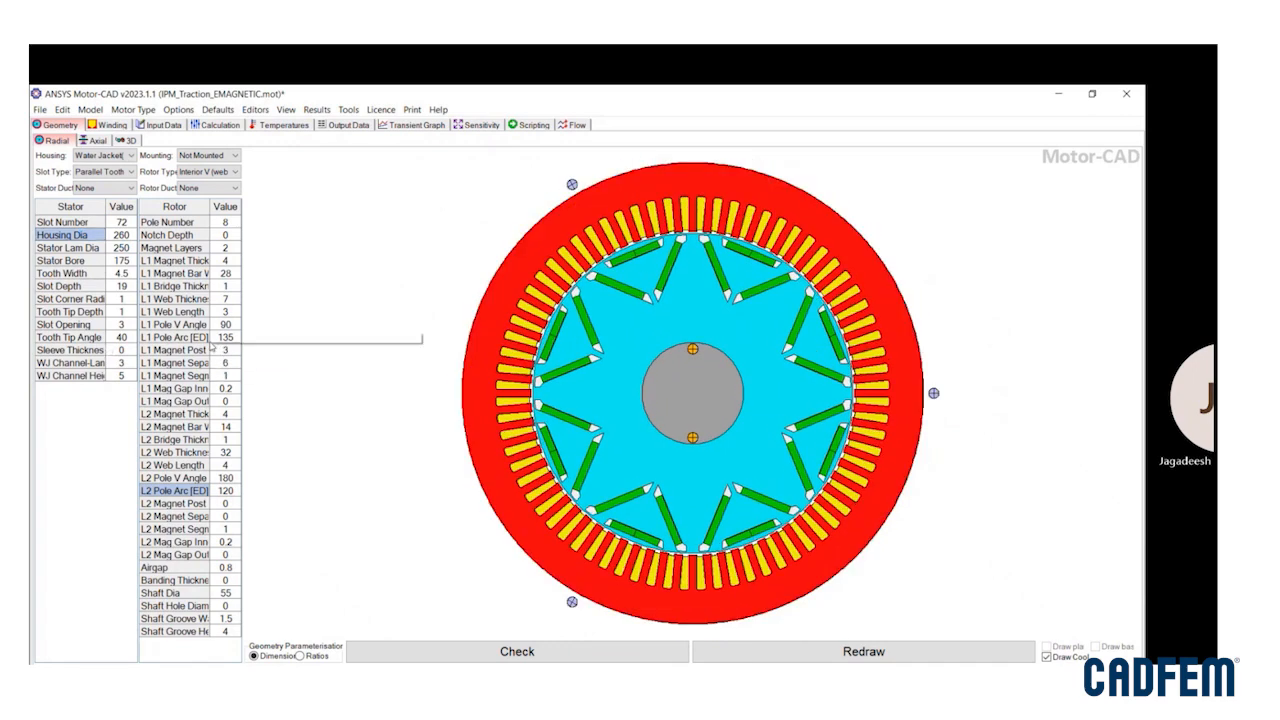
pyautogui.click(96, 100)
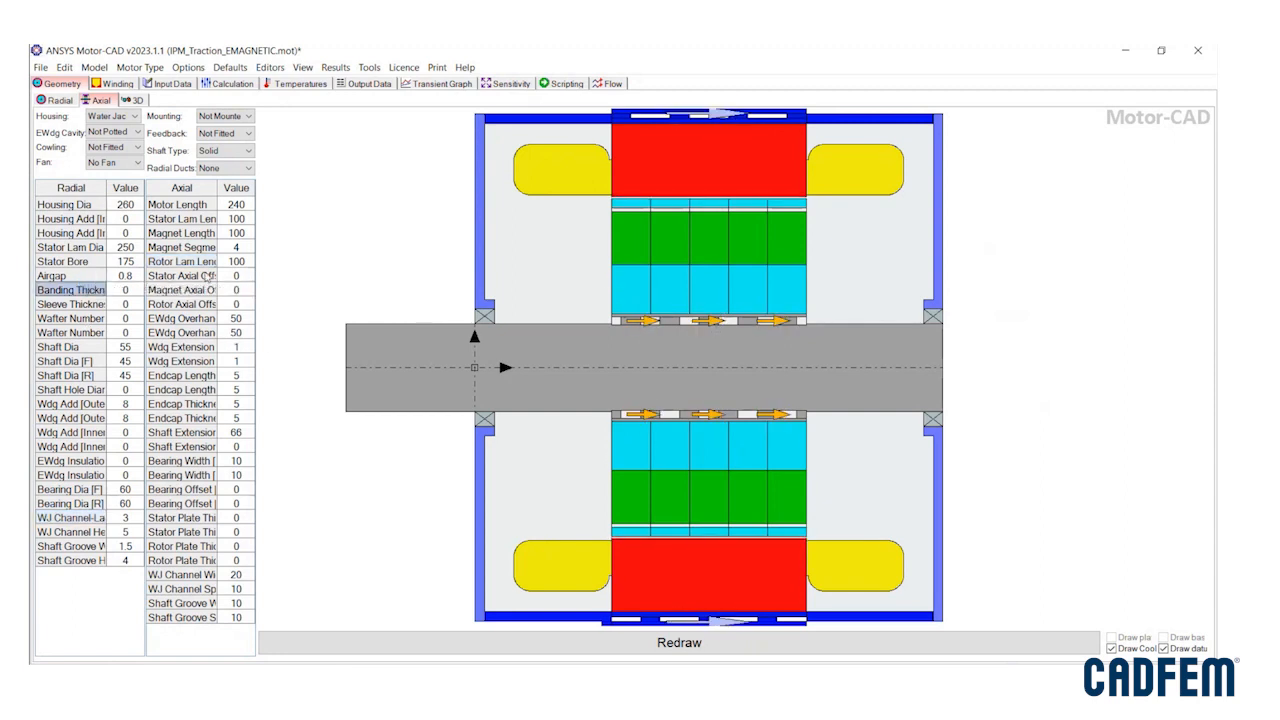
# Step: Hide Housing [Outer] and Housing [Front] in the 3D view to expose the water channel
pyautogui.click(130, 100)
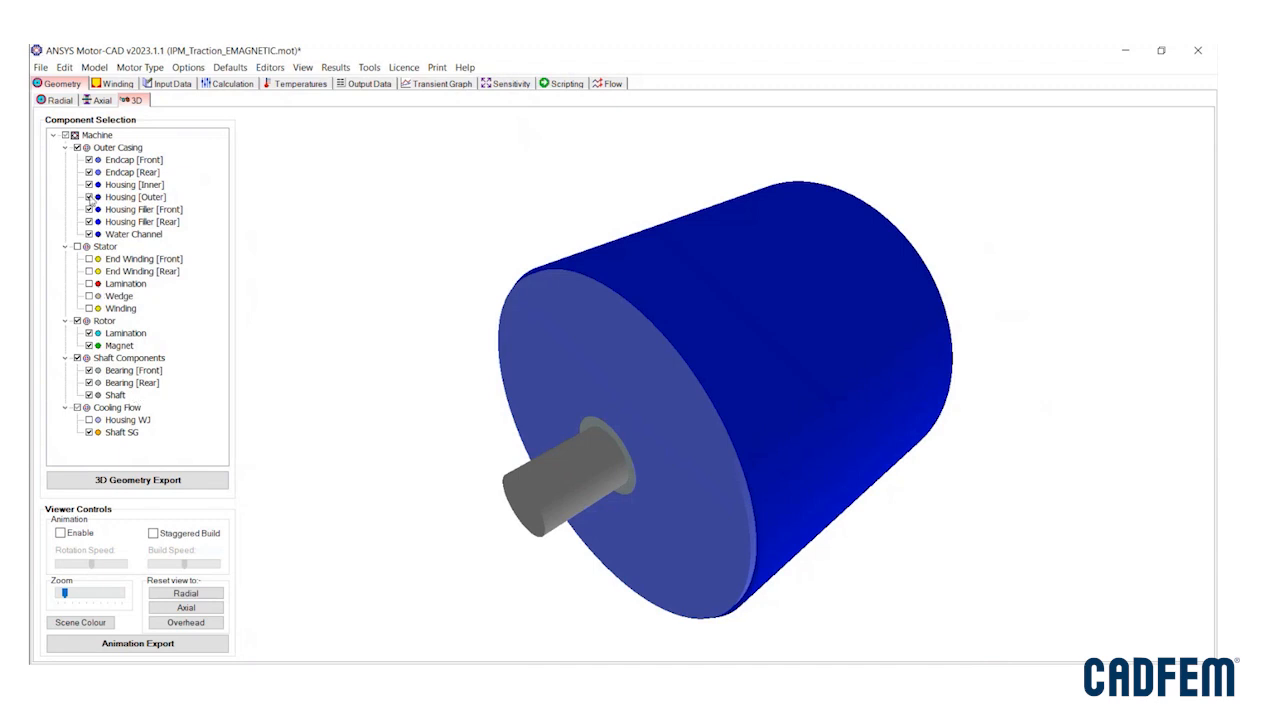
pyautogui.click(88, 160)
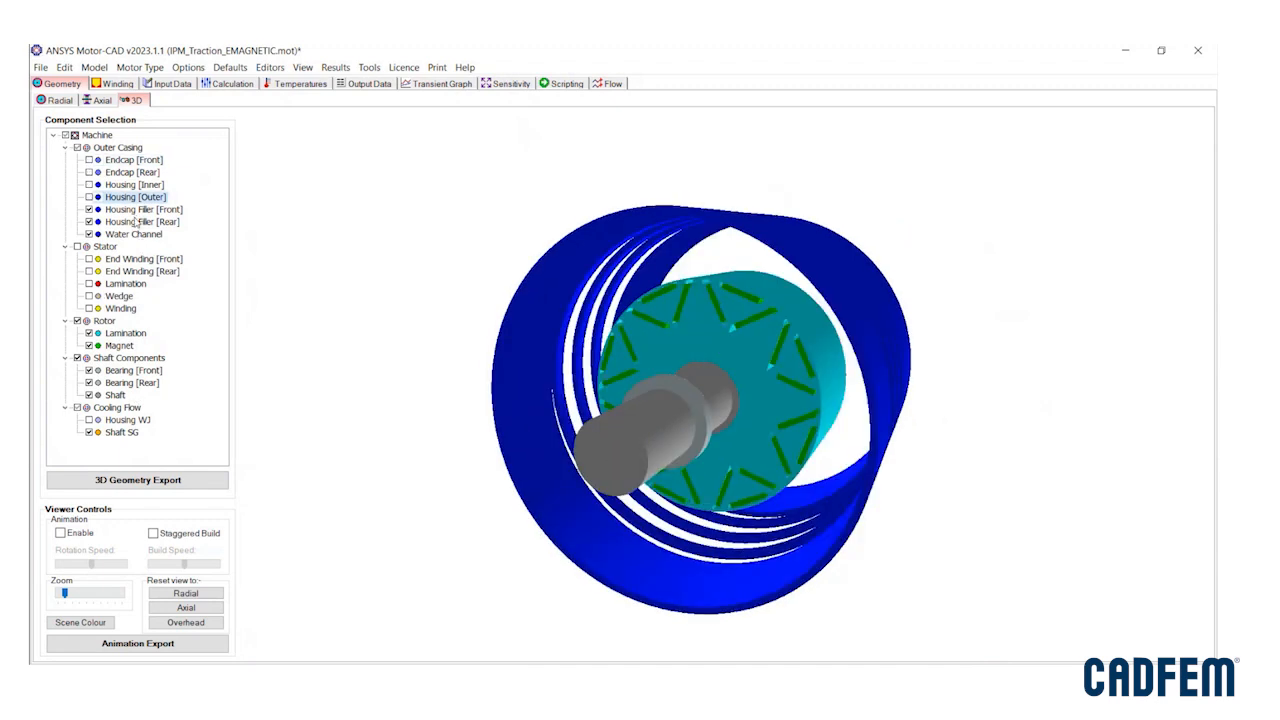
pyautogui.click(142, 210)
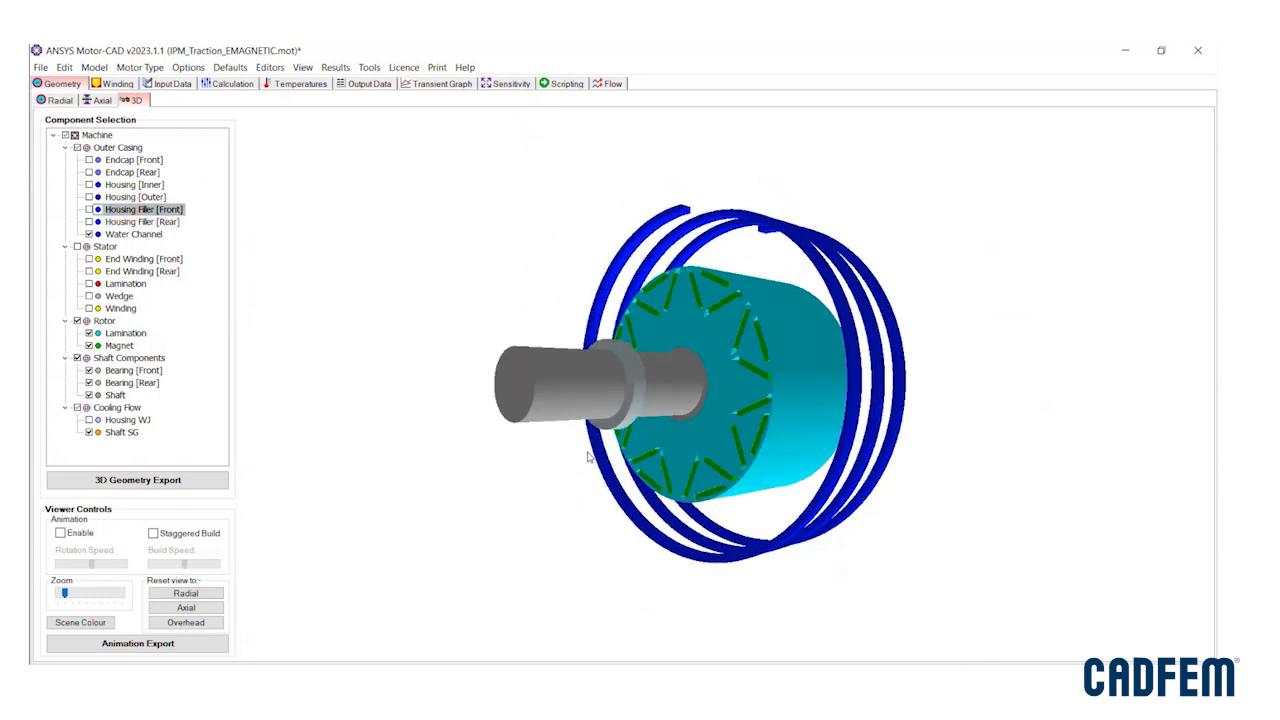
pyautogui.click(168, 84)
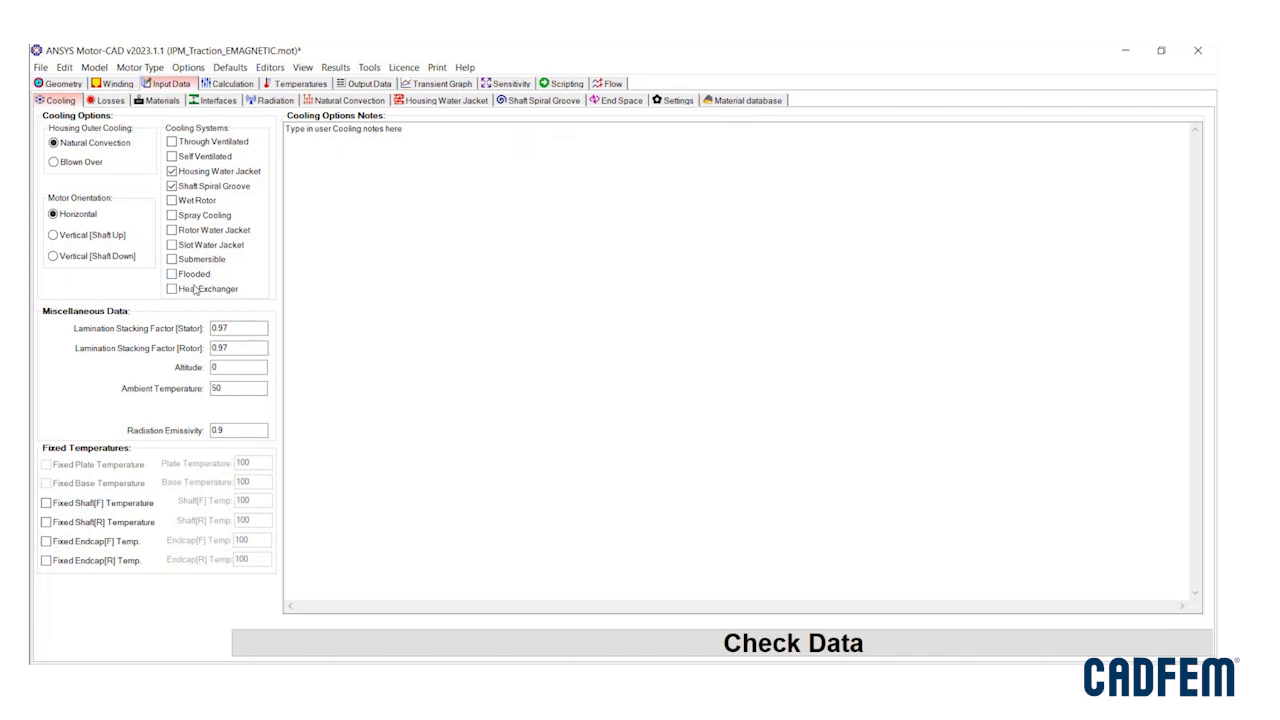
# Step: Review the housing water jacket fluid flow data and show the steady-state thermal schematic
pyautogui.click(106, 100)
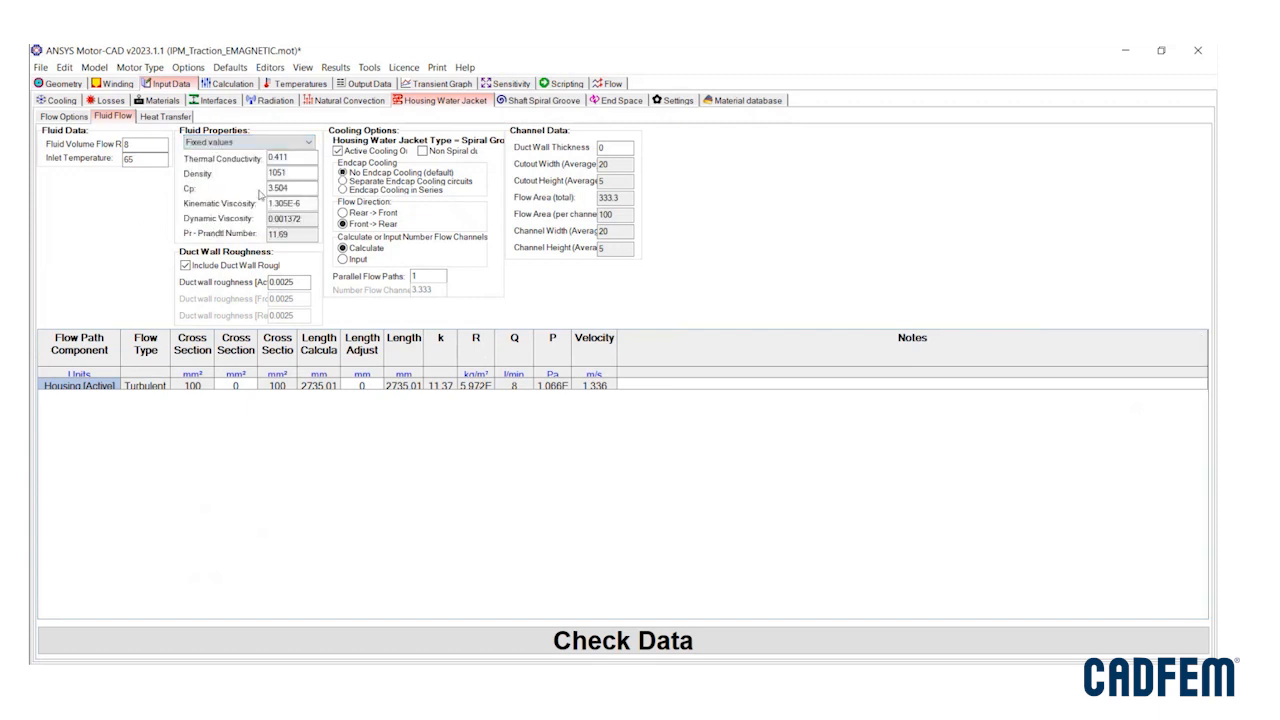
pyautogui.click(228, 84)
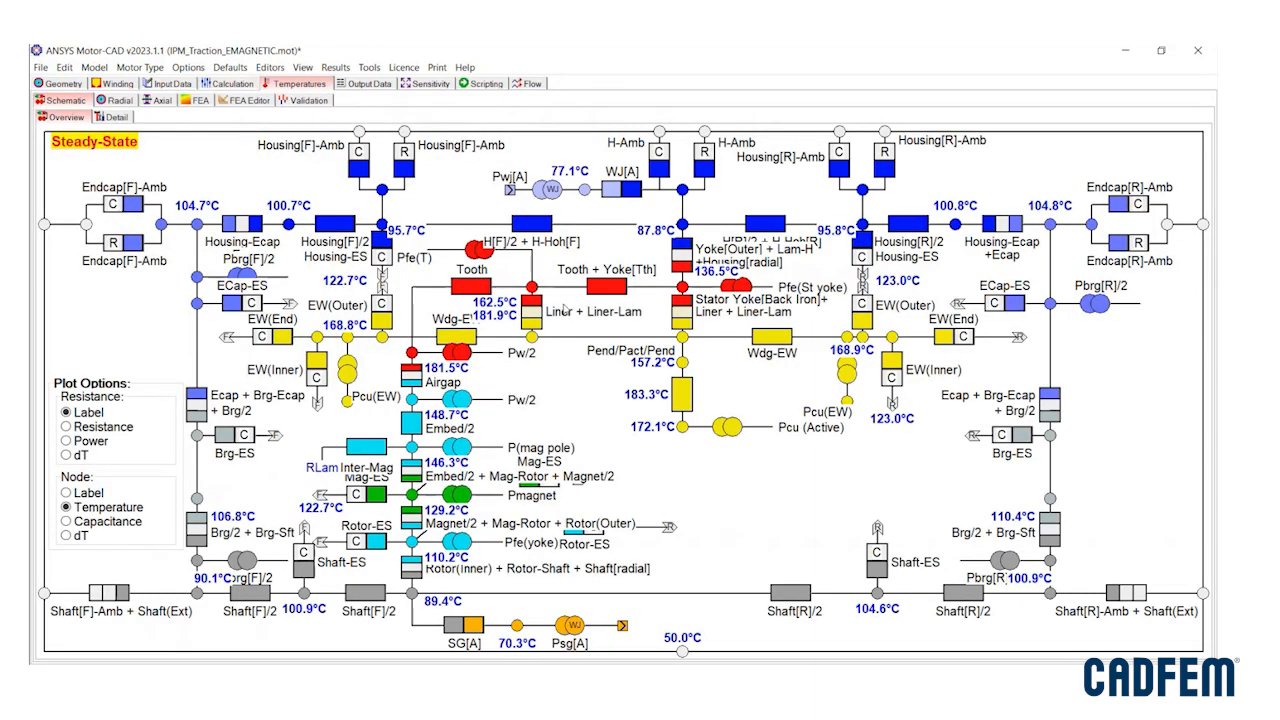
# Step: View the detailed thermal network and node temperatures on the radial cross-section
pyautogui.click(112, 116)
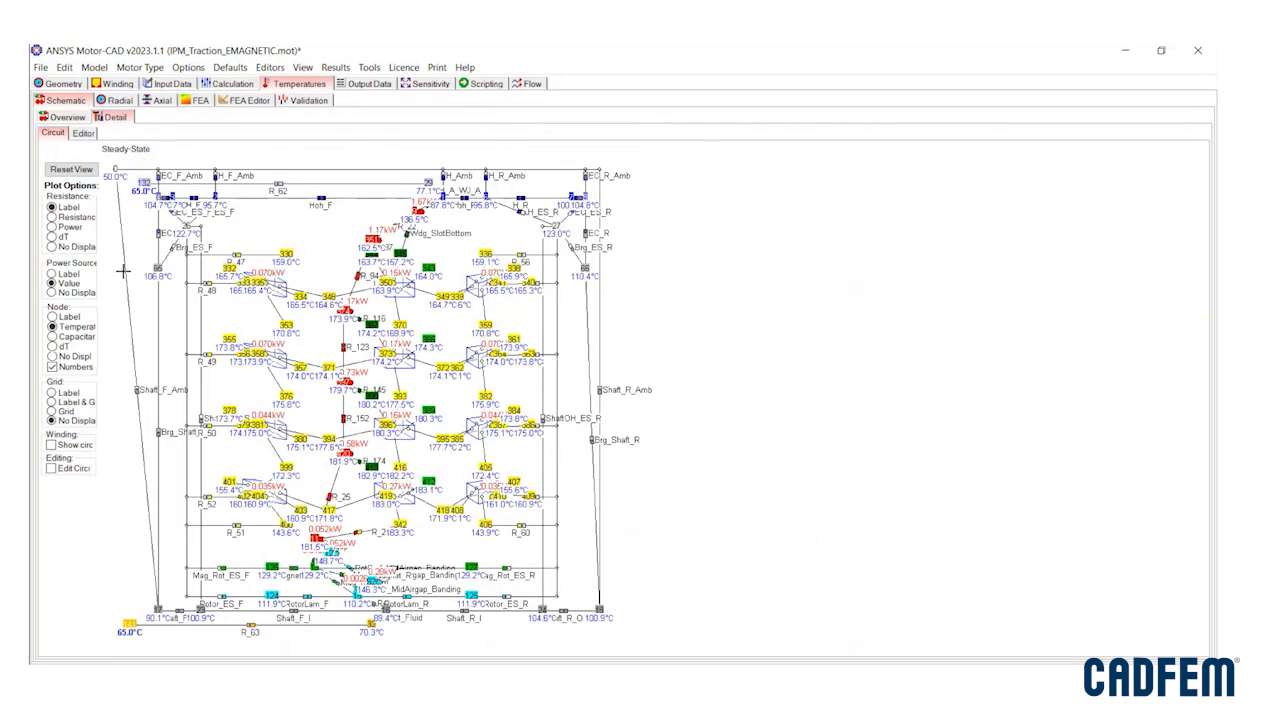
pyautogui.click(116, 100)
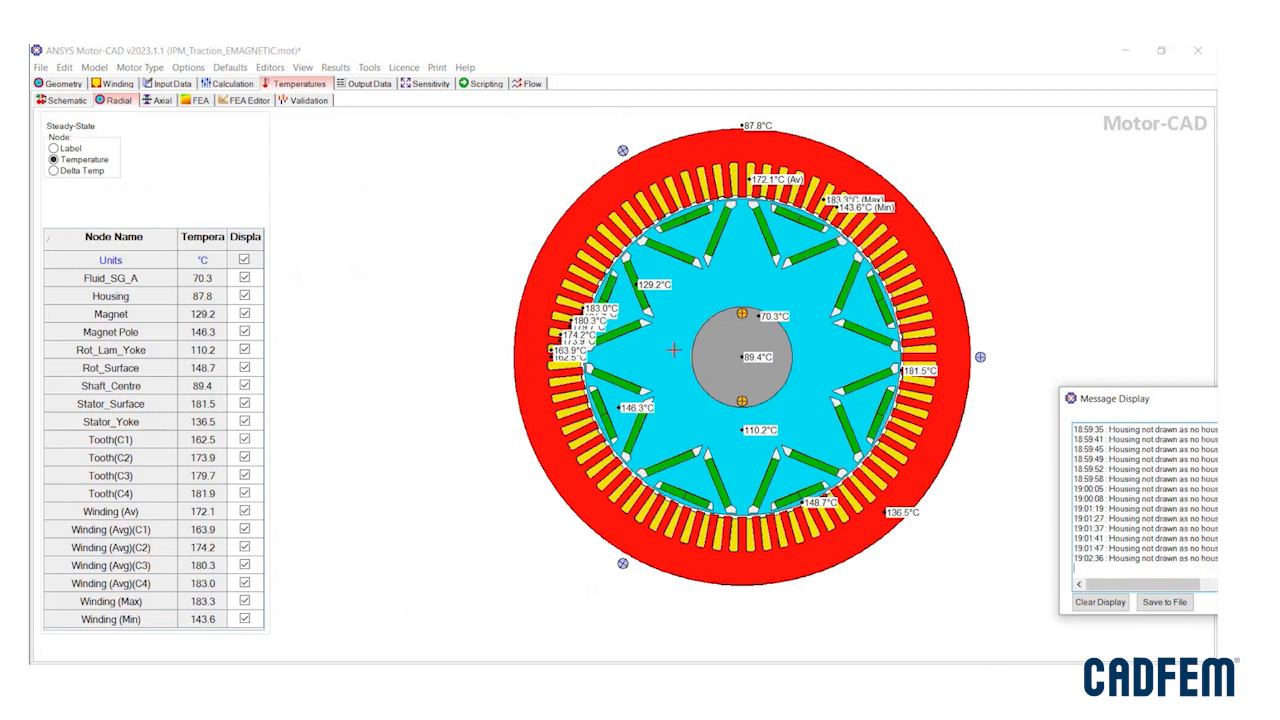